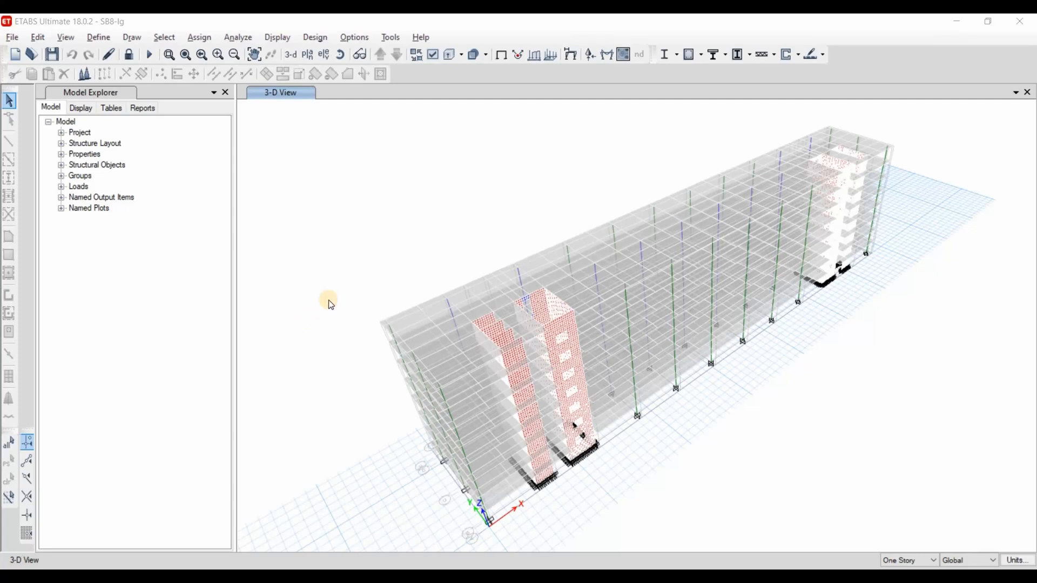
mouse_move(614, 524)
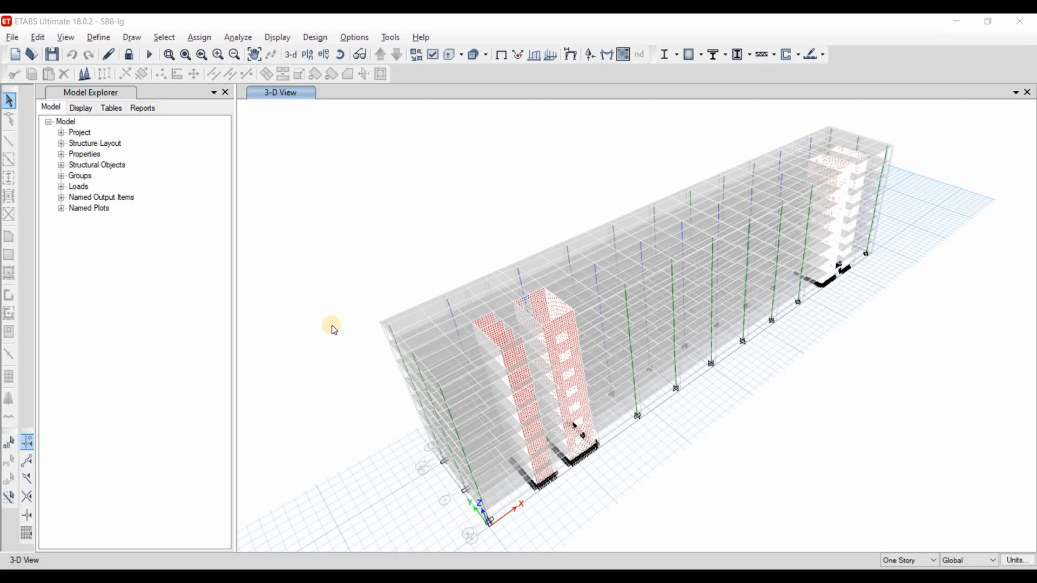
mouse_move(679, 514)
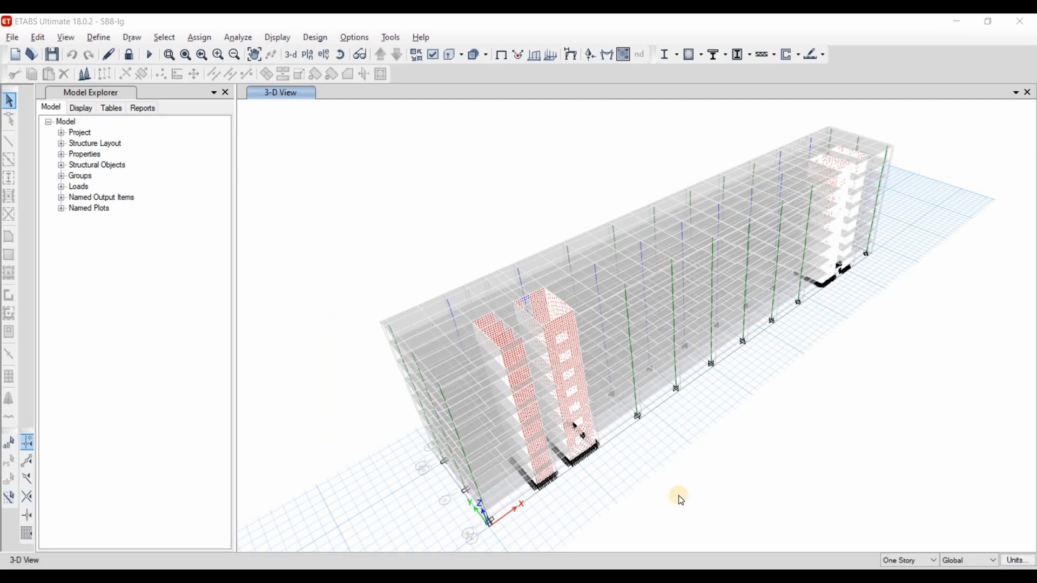
mouse_move(791, 468)
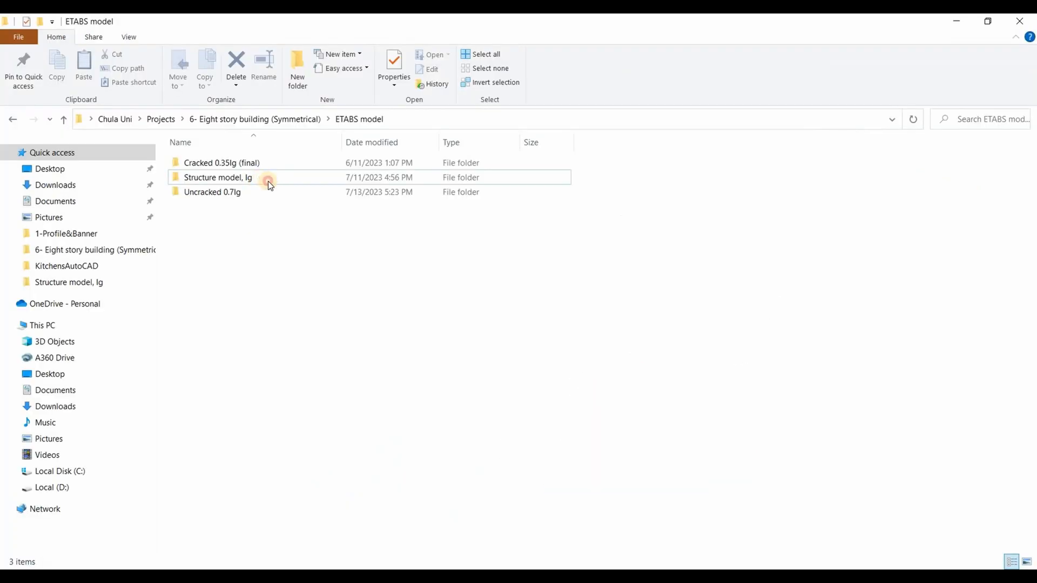
Step: Open the 'Structure model, Ig' folder to list the SB8-Ig model files
double_click(216, 177)
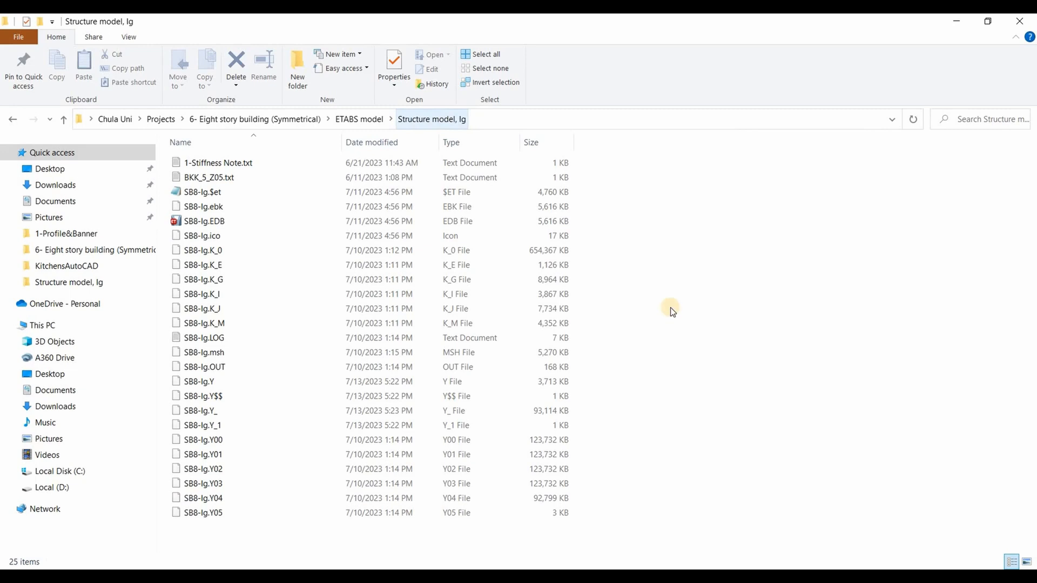
mouse_move(221, 195)
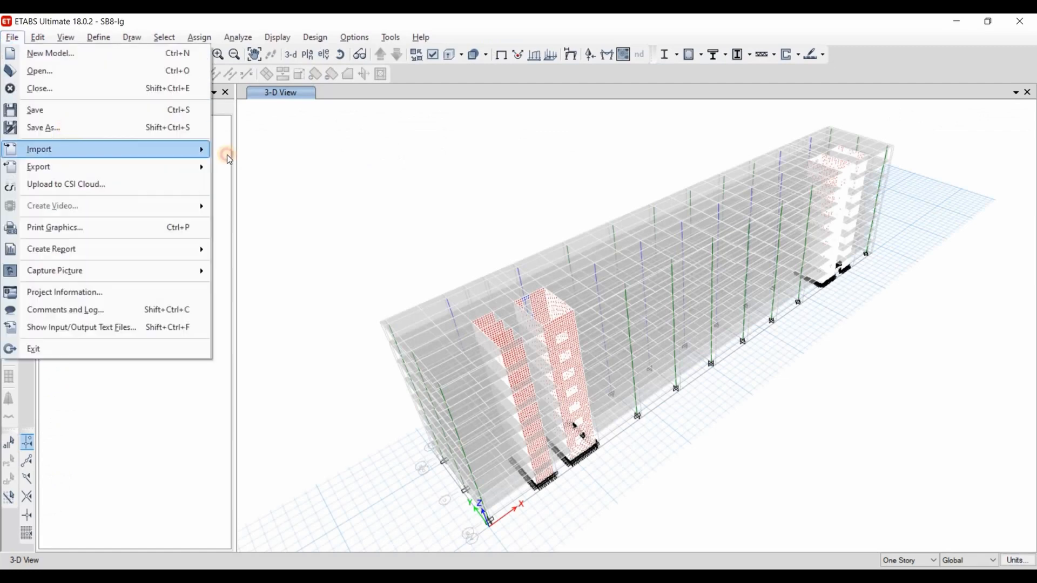
Step: Save the model as SB8-0.7Ig.EDB in the Uncracked 0.7Ig folder
click(42, 128)
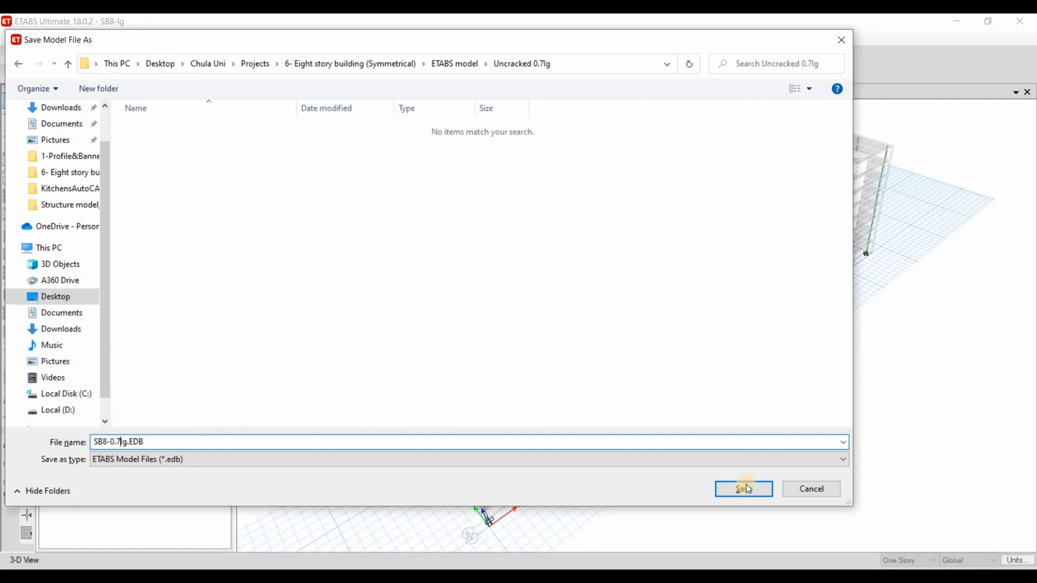
click(743, 488)
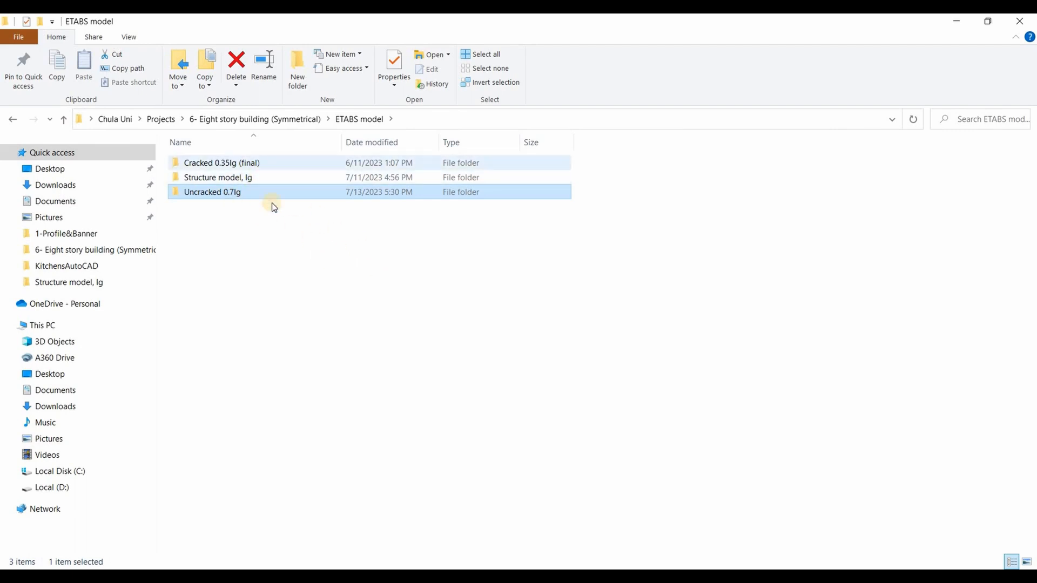
Step: Go up to '6- Eight story building (Symmetrical)' and open 0-Cal-Seismic-Bangkok-B8.xlsx
click(359, 252)
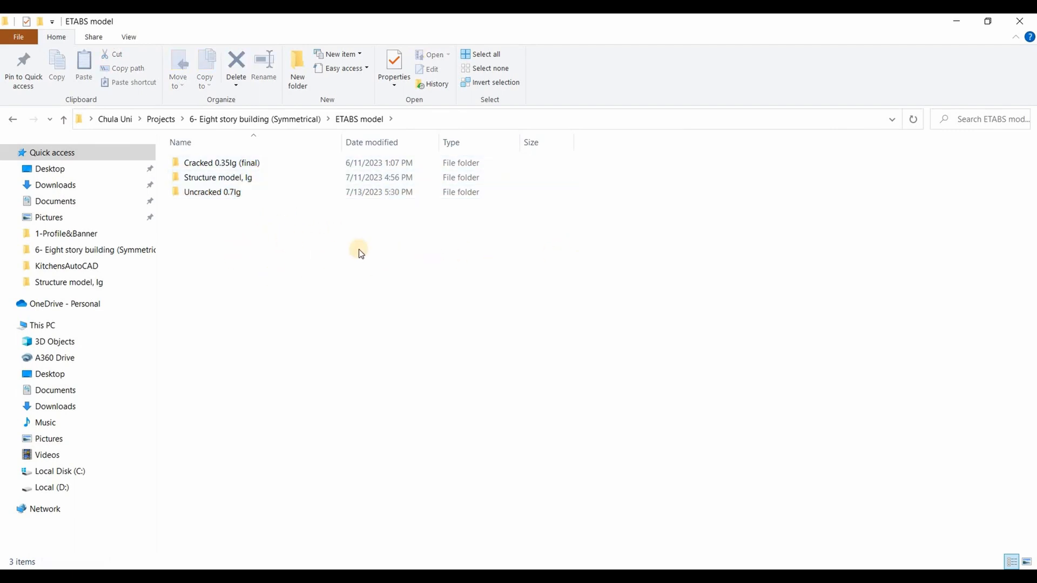
click(217, 177)
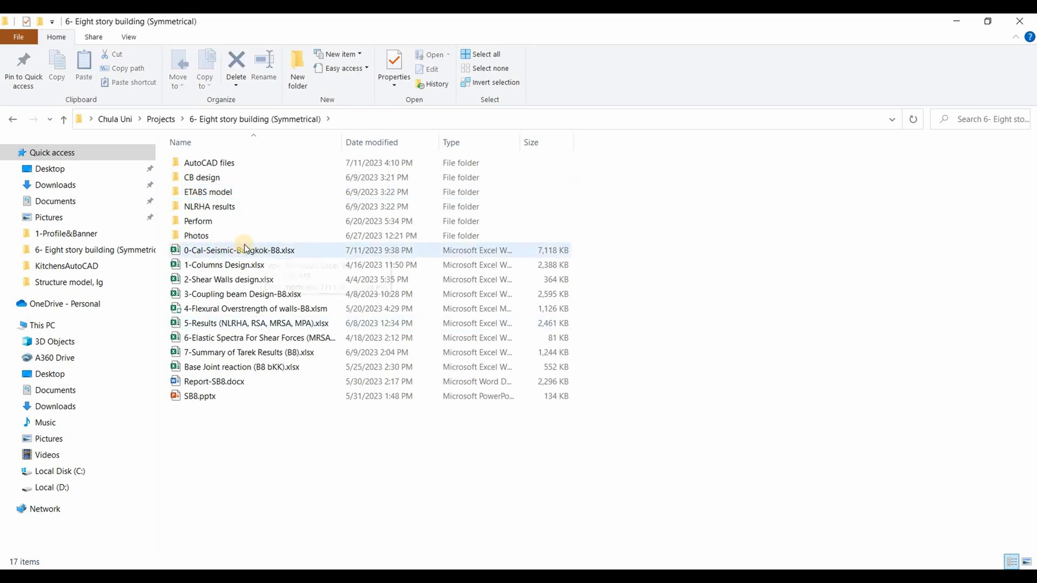
mouse_move(203, 257)
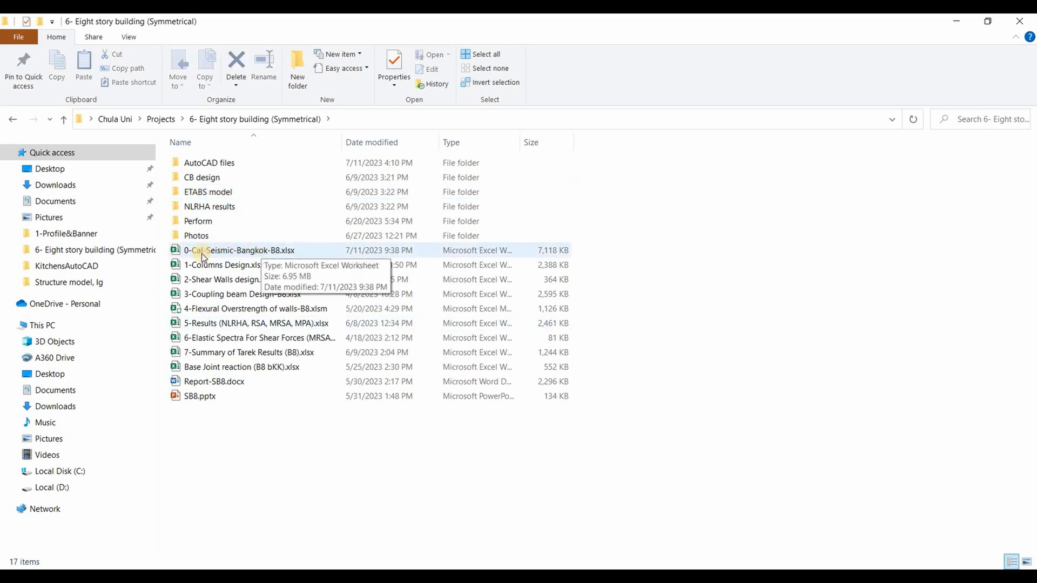
mouse_move(272, 447)
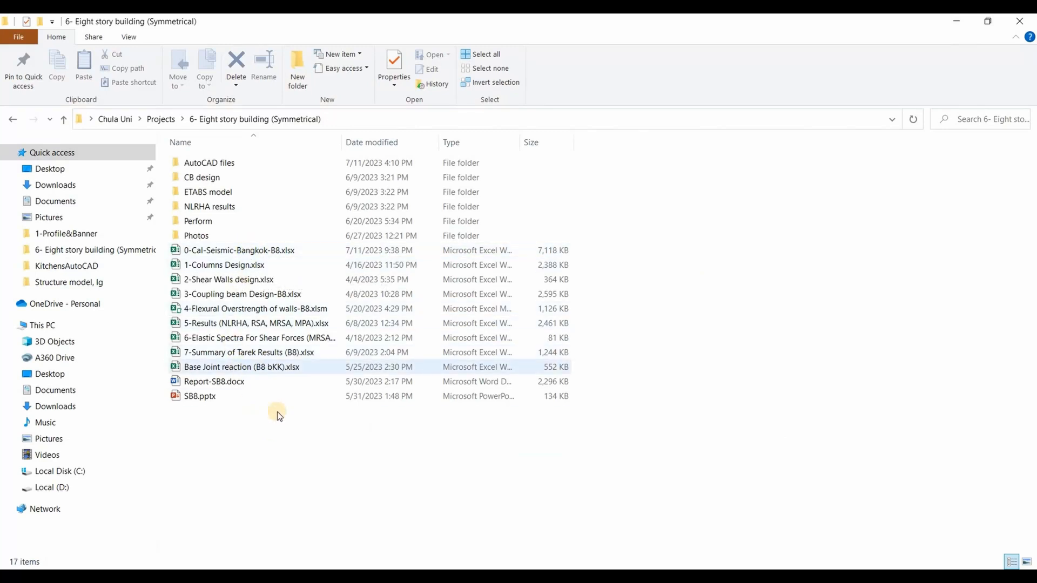
click(432, 477)
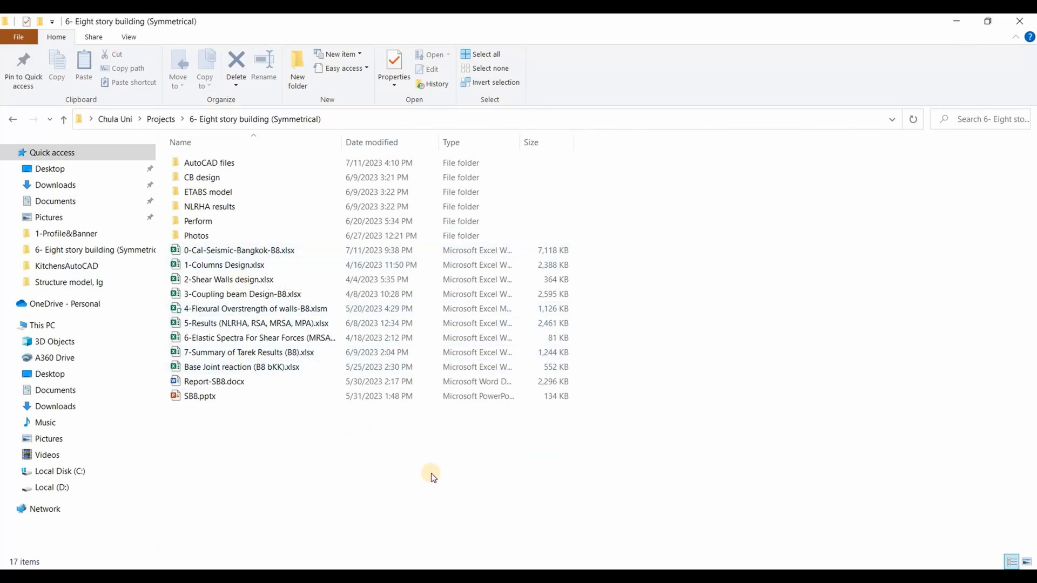
double_click(232, 250)
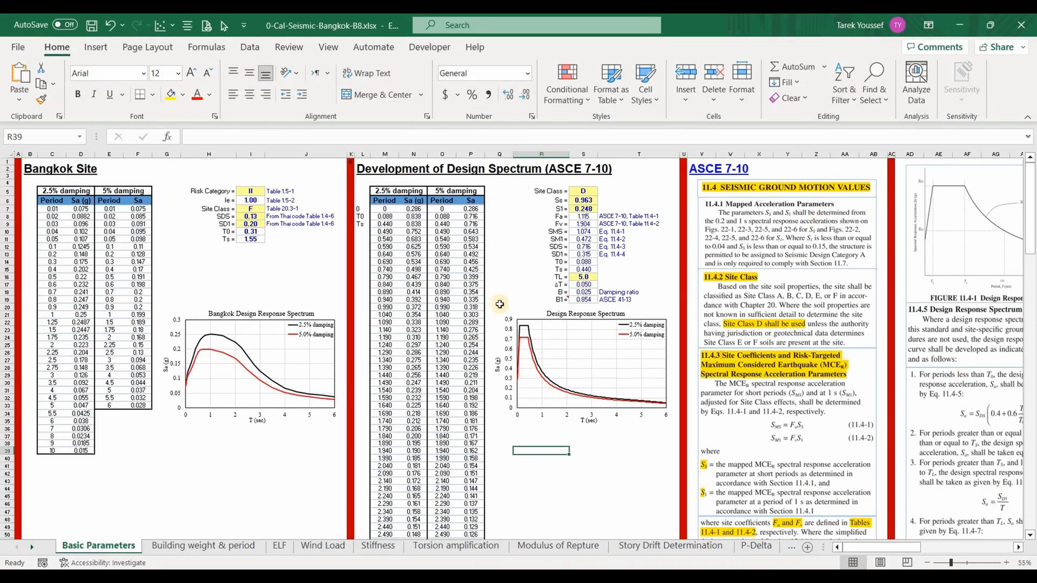
mouse_move(110, 524)
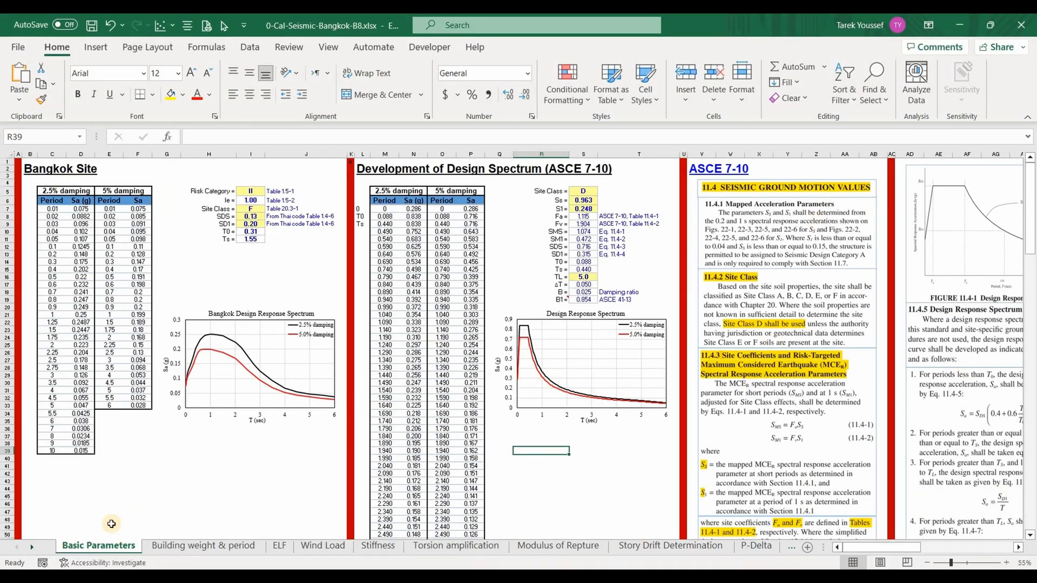
mouse_move(513, 428)
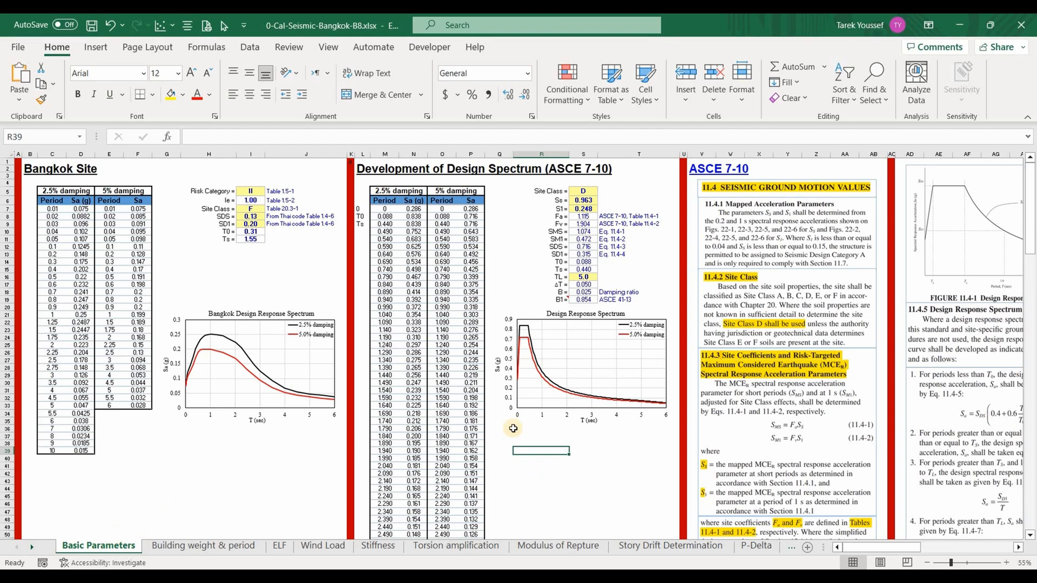
mouse_move(660, 390)
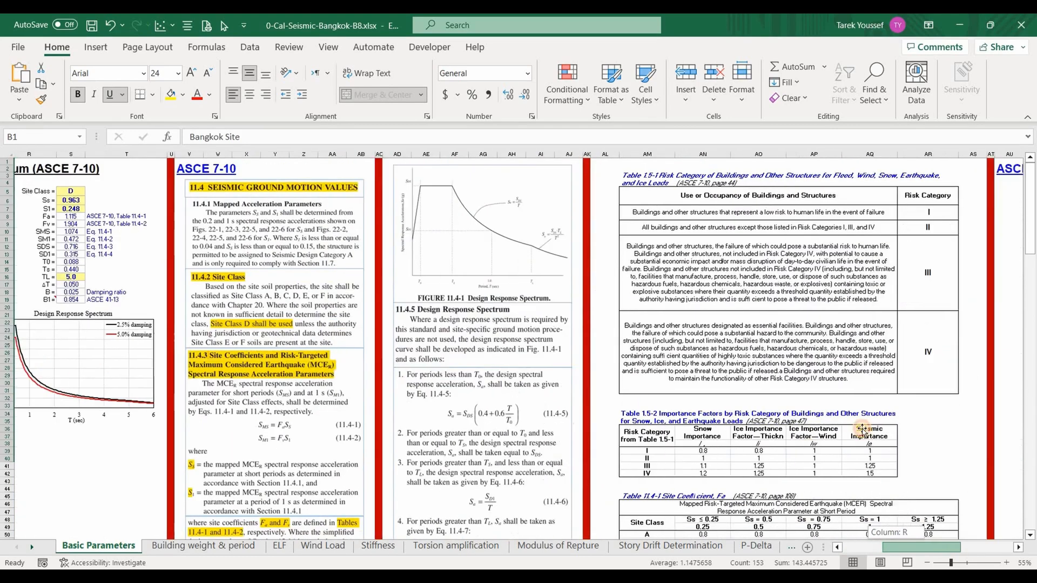
Step: Scroll the Basic Parameters sheet right past the ASCE 7-10 excerpts to the ASCE 41-13 figure
scroll(right, 3)
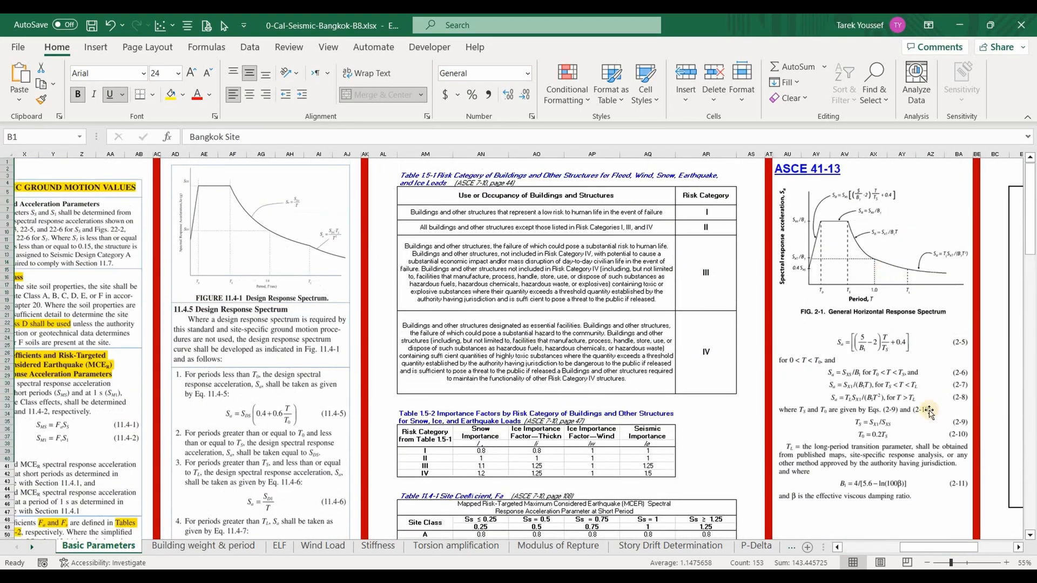
scroll(right, 3)
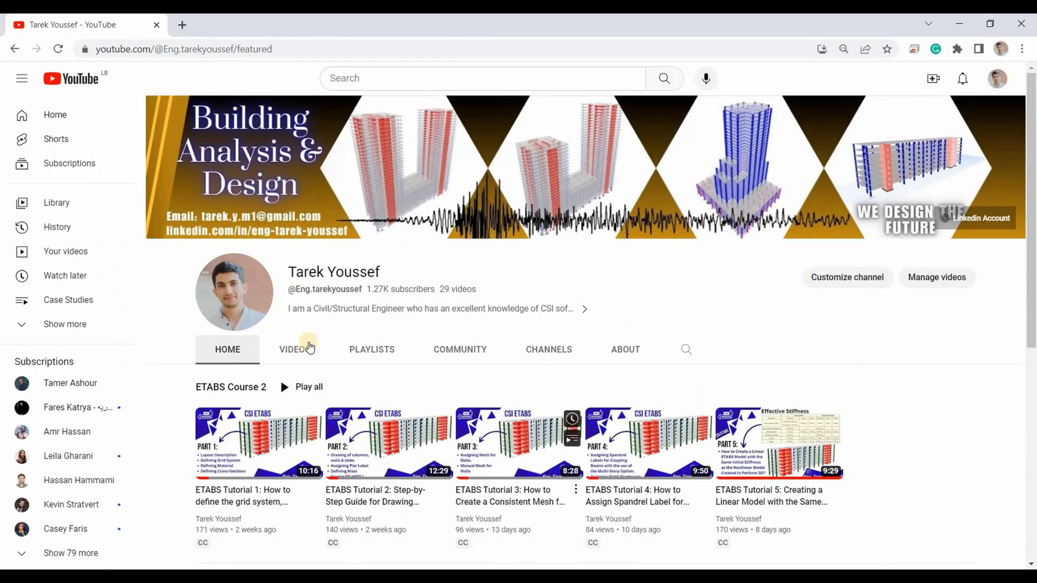
Step: List the channel's videos and scroll down to the ASCE design response spectrum lecture
click(294, 349)
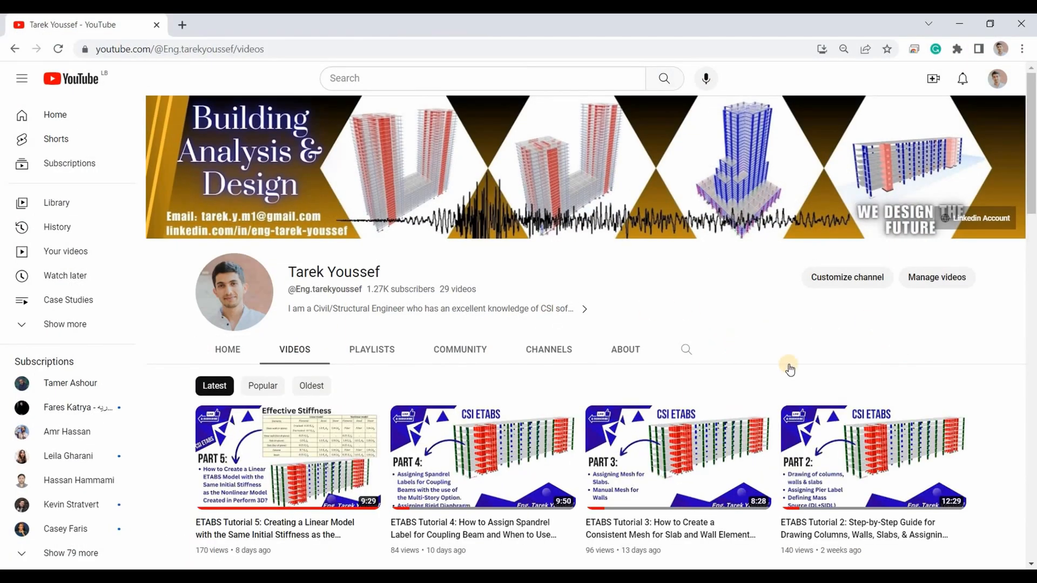
scroll(down, 3)
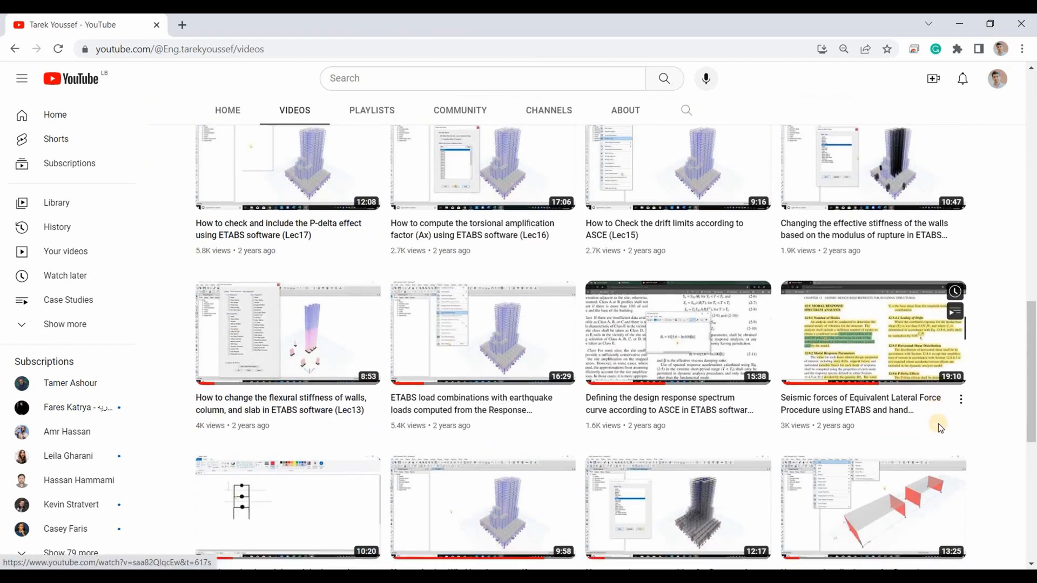
scroll(down, 3)
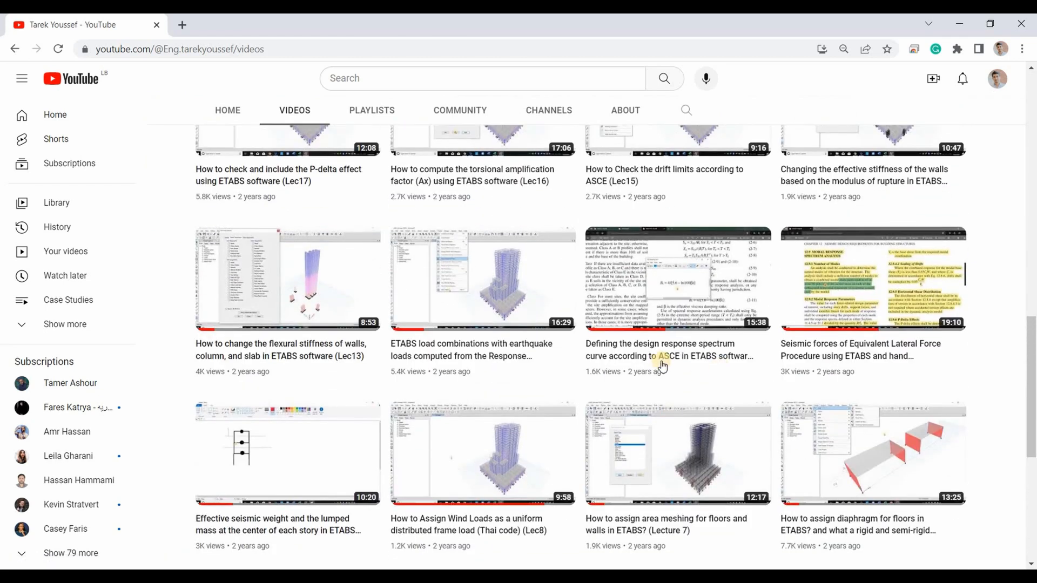
mouse_move(704, 357)
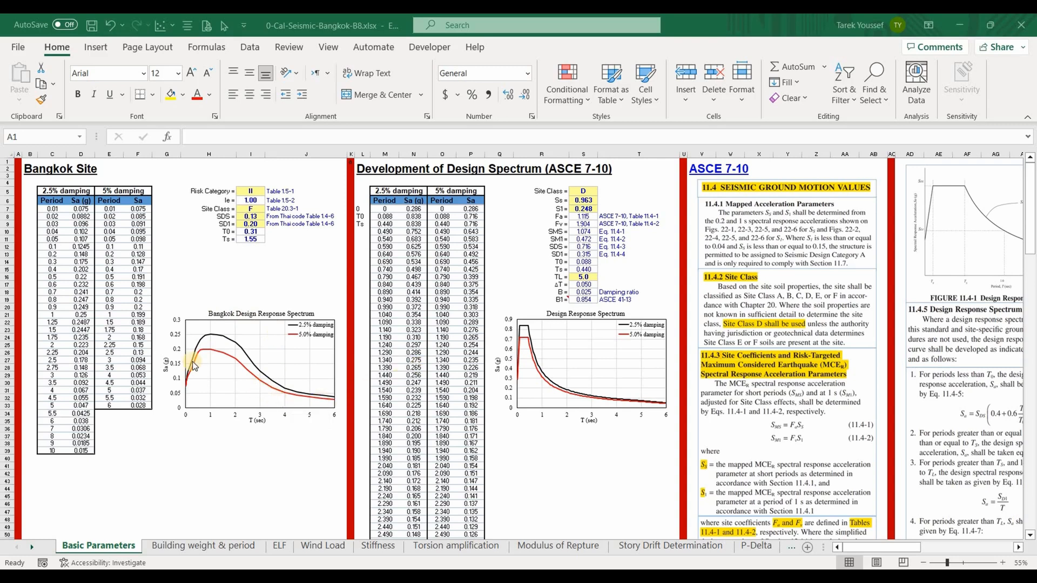
mouse_move(224, 359)
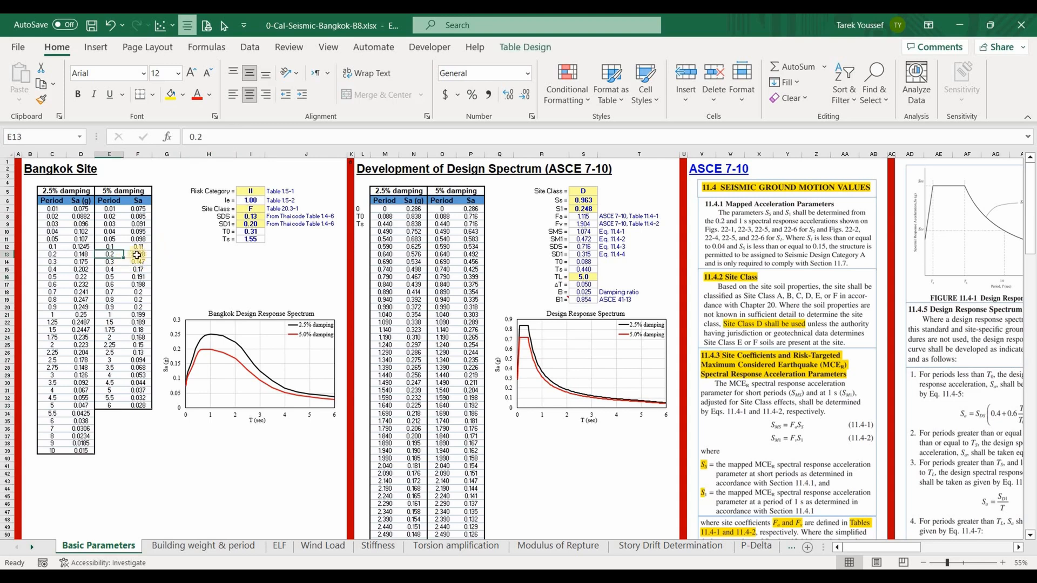
click(137, 269)
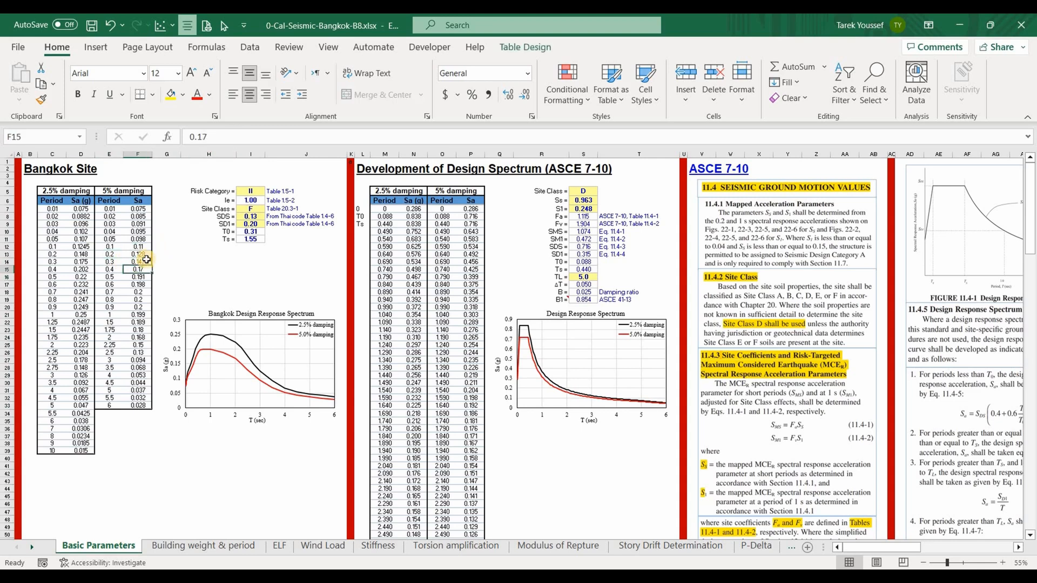
click(167, 276)
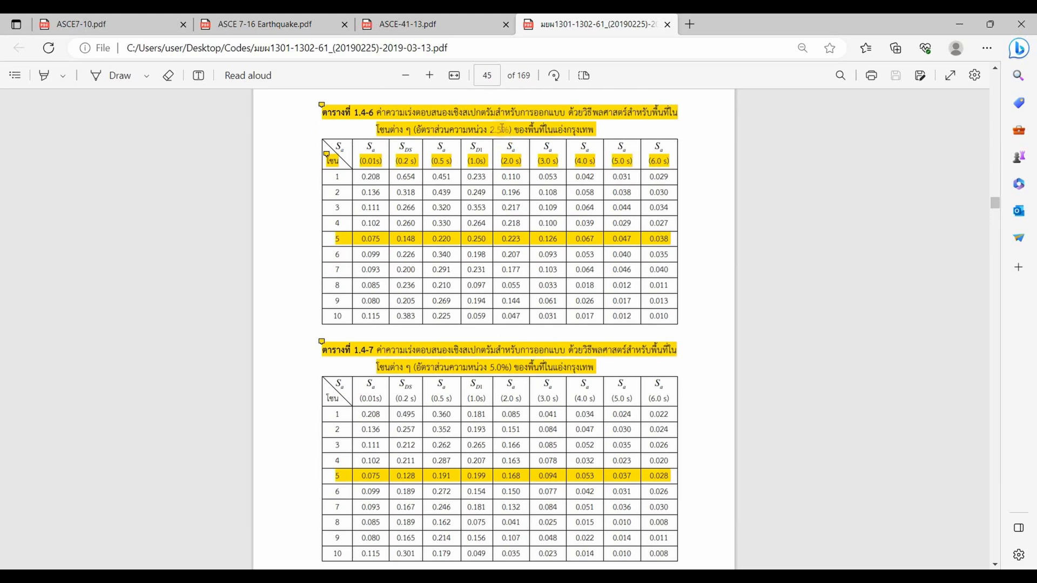
mouse_move(539, 380)
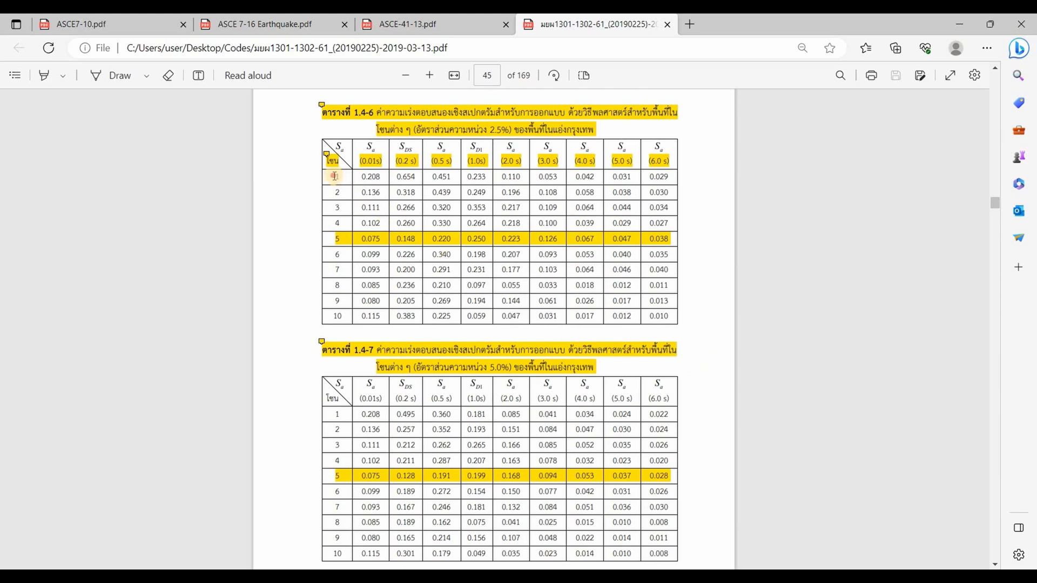
Step: Scroll the Thai seismic code PDF through the Bangkok zone map and zone 5 spectral tables
drag(333, 176, 667, 315)
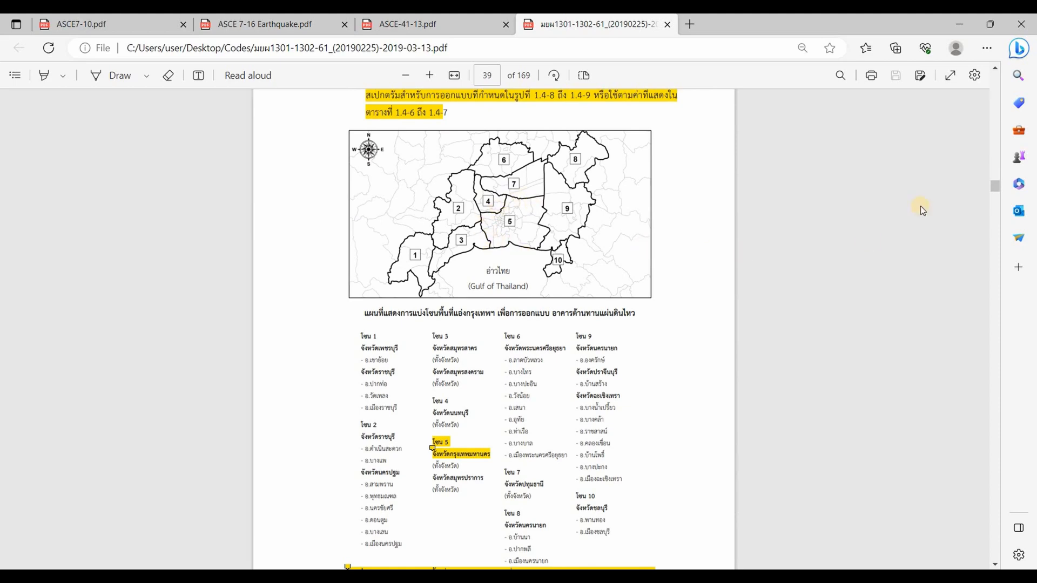
mouse_move(994, 190)
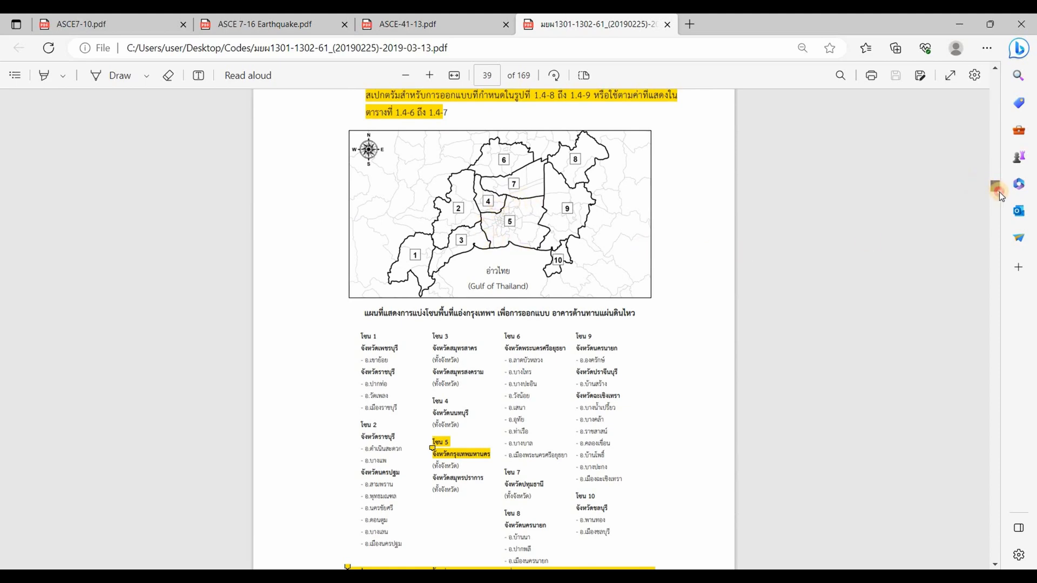
scroll(down, 3)
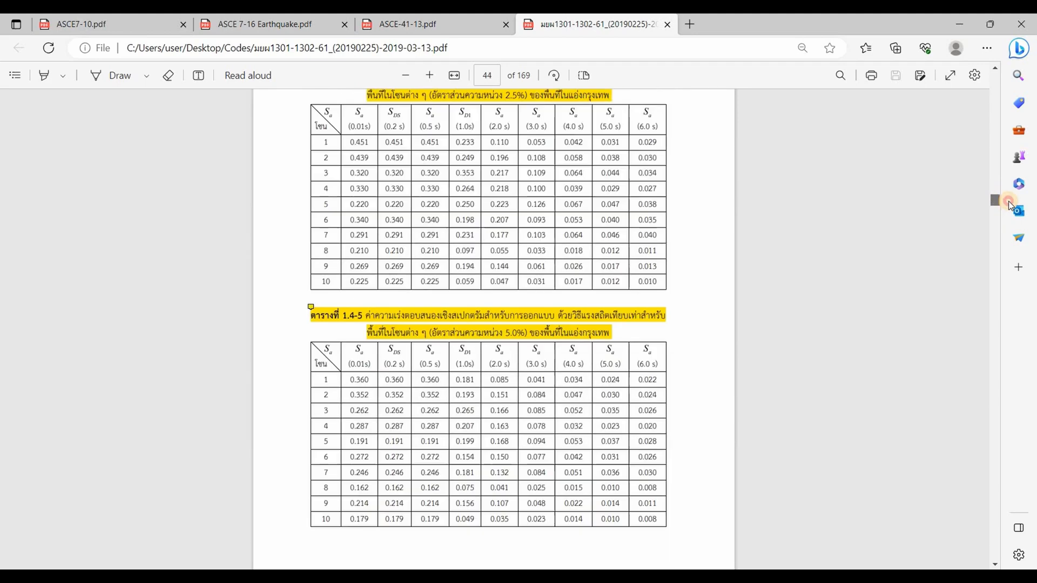
scroll(down, 3)
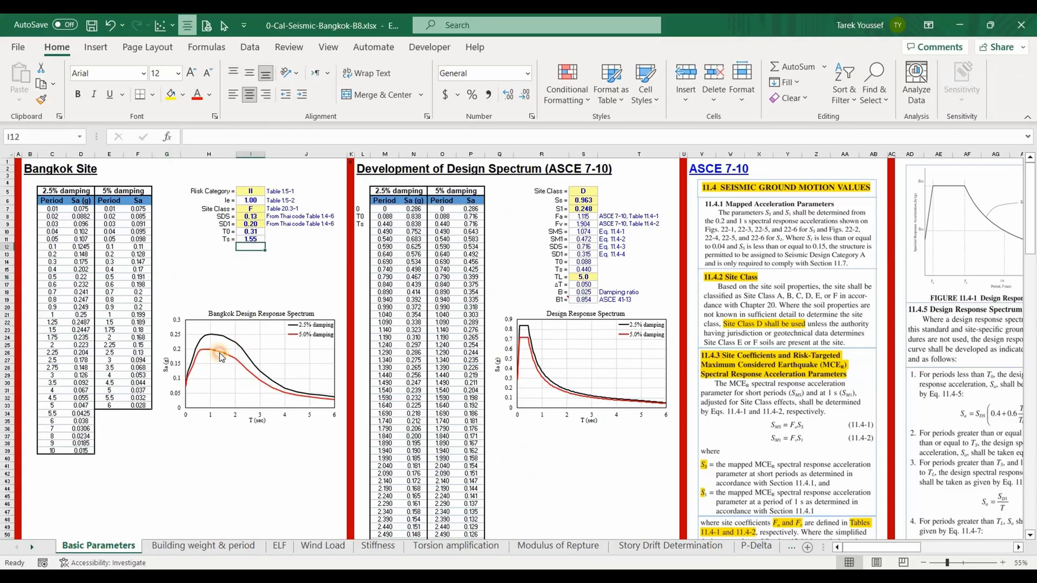
click(225, 357)
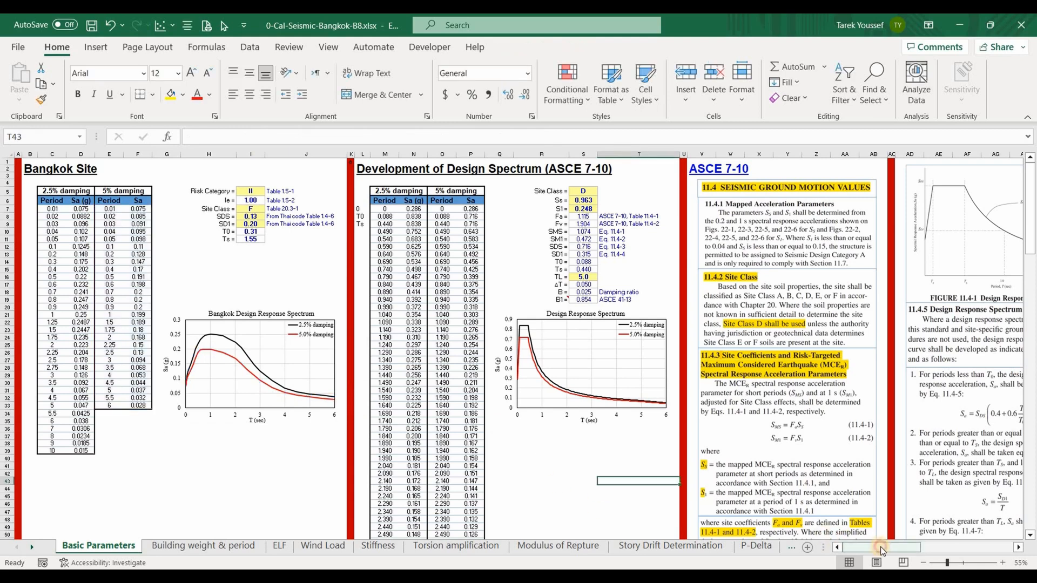
scroll(right, 3)
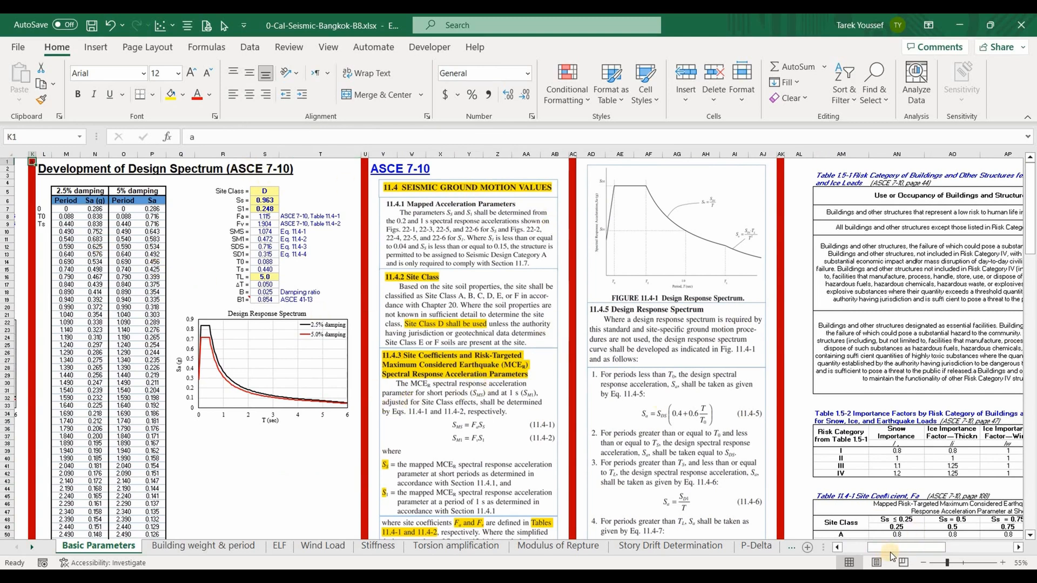
scroll(right, 3)
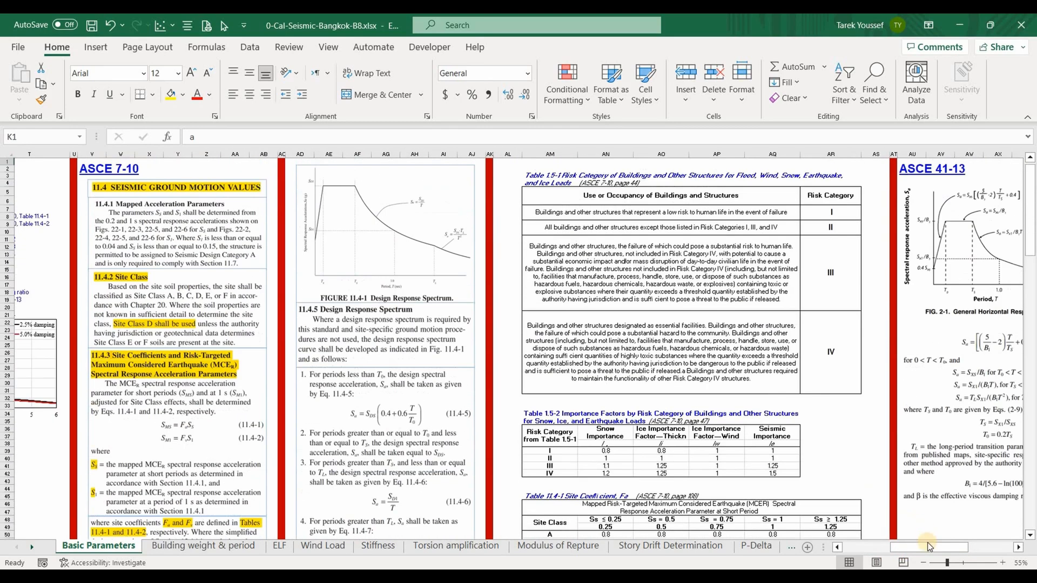
scroll(left, 3)
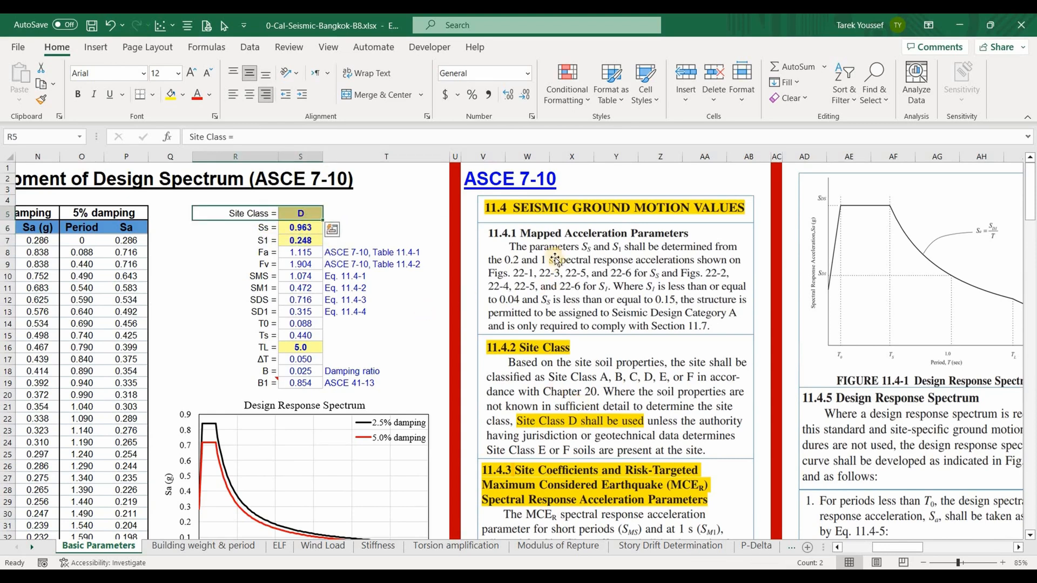
click(385, 288)
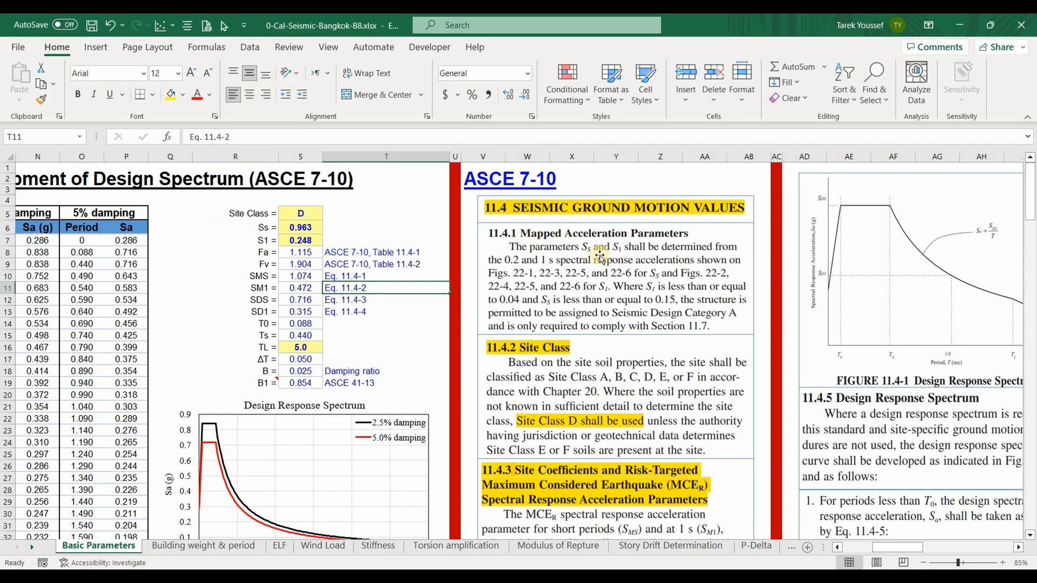
mouse_move(644, 273)
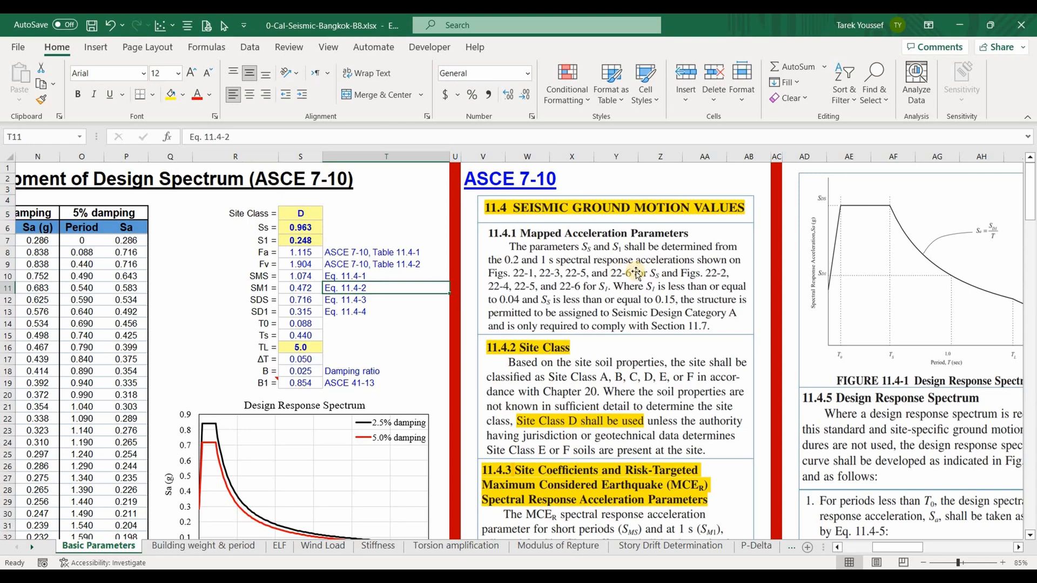
mouse_move(476, 267)
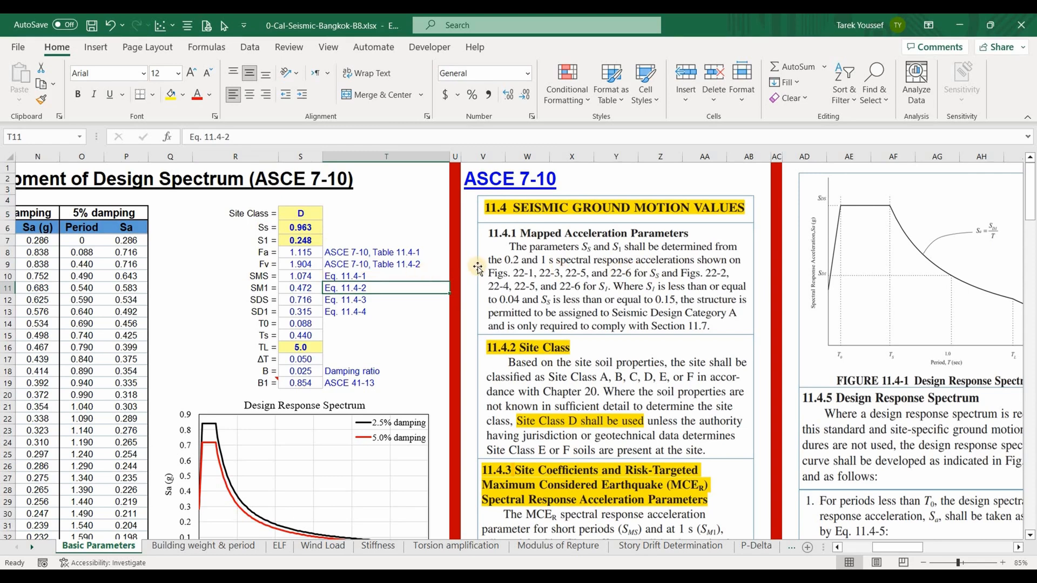
mouse_move(680, 268)
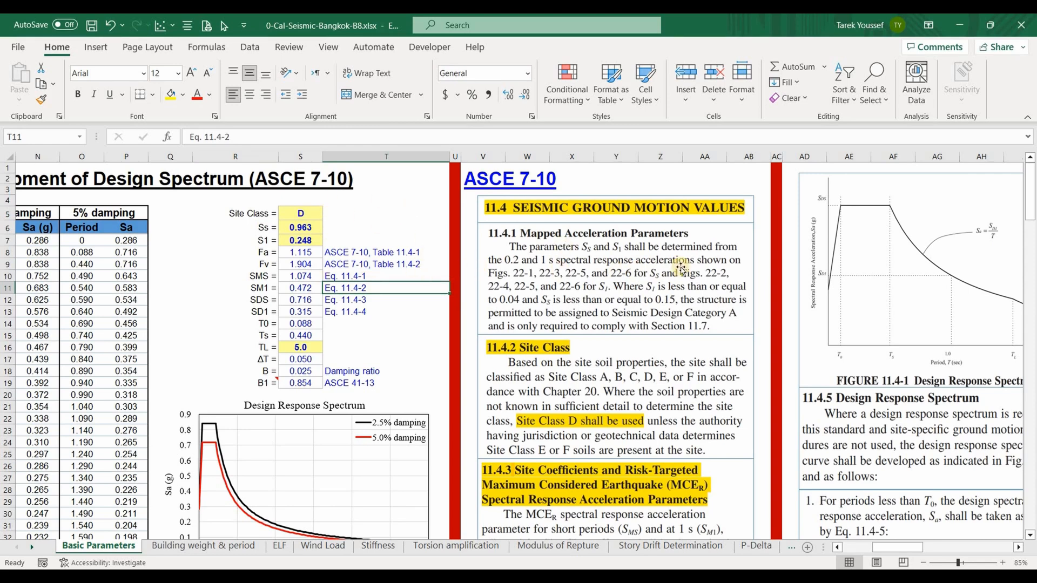
click(300, 200)
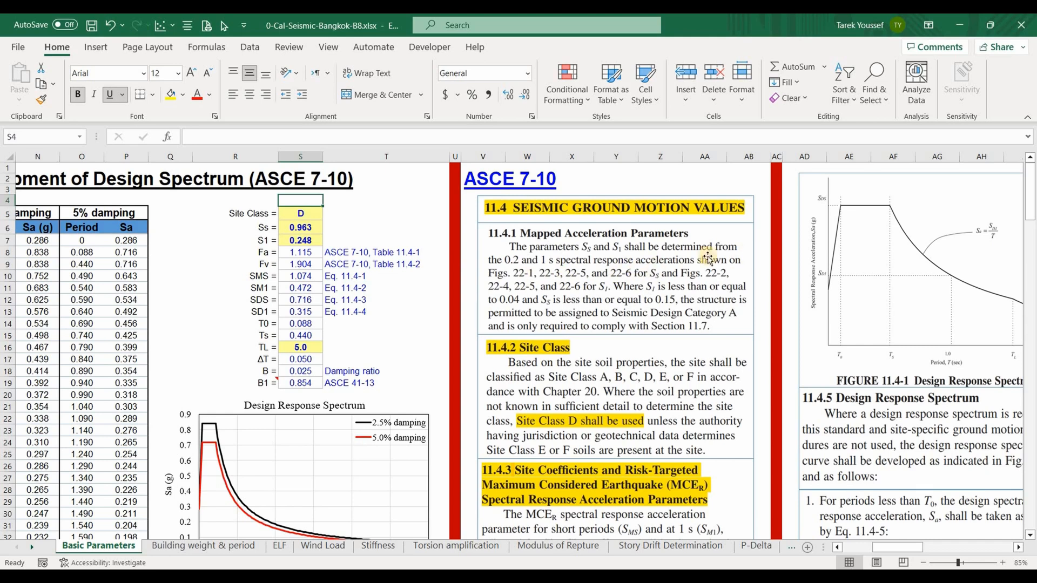
mouse_move(718, 250)
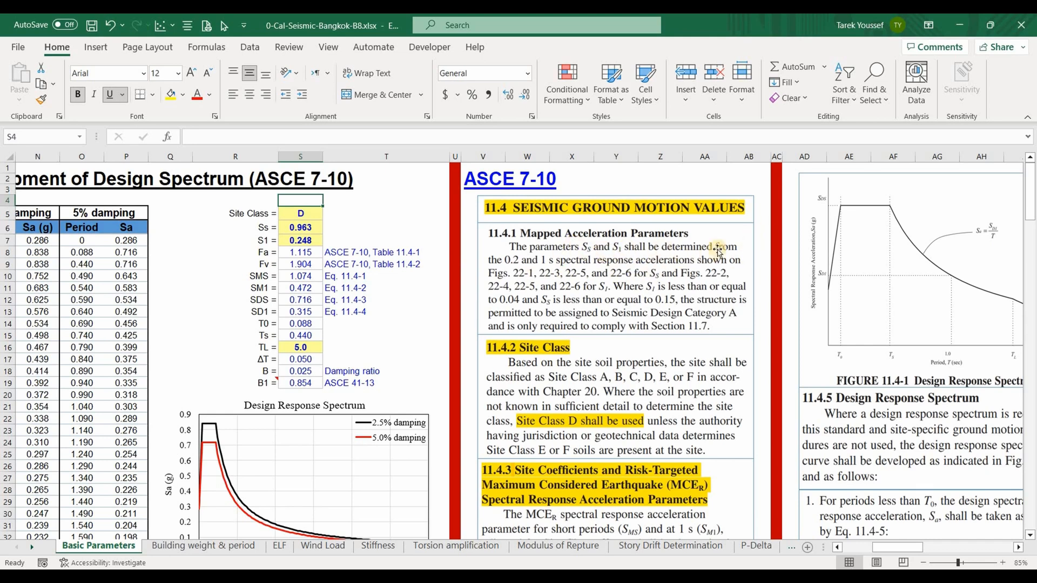
mouse_move(903, 556)
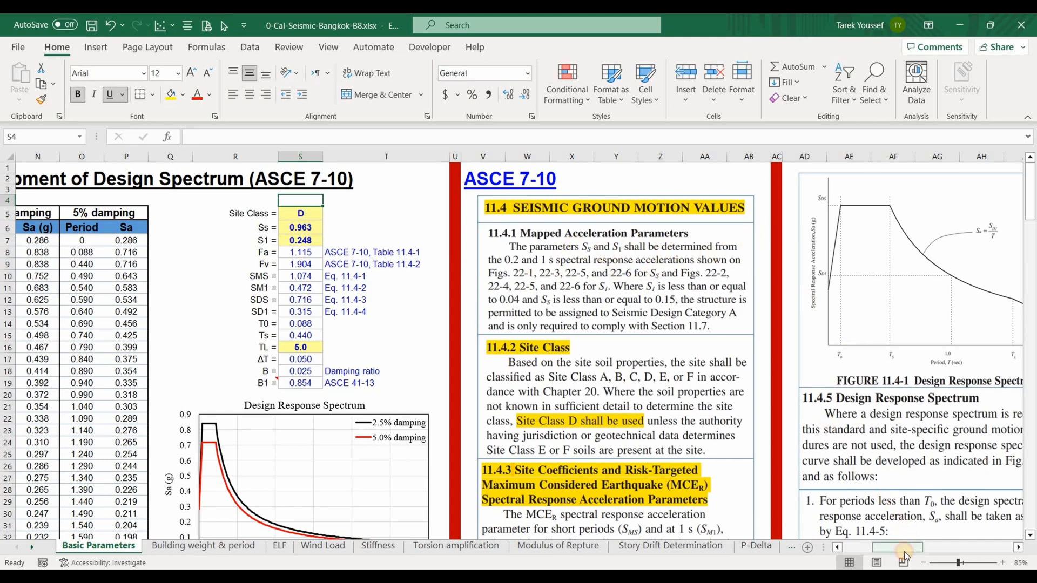
scroll(left, 3)
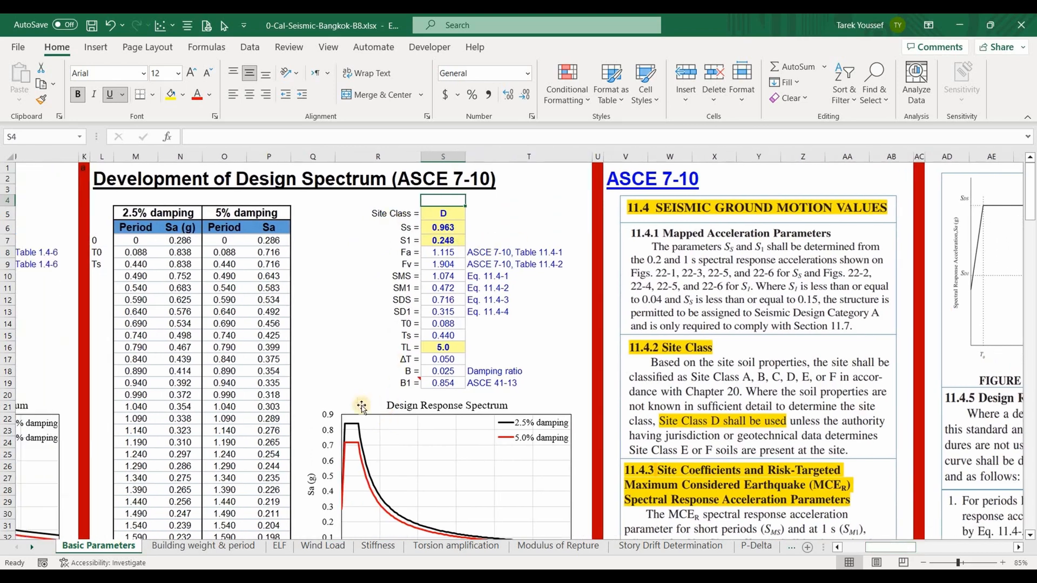
mouse_move(883, 547)
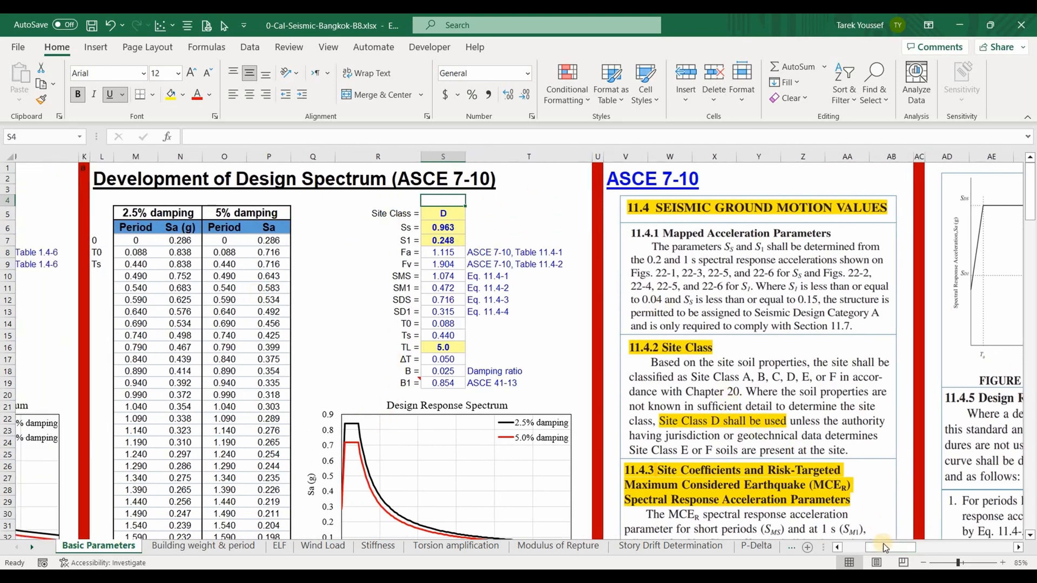
scroll(right, 3)
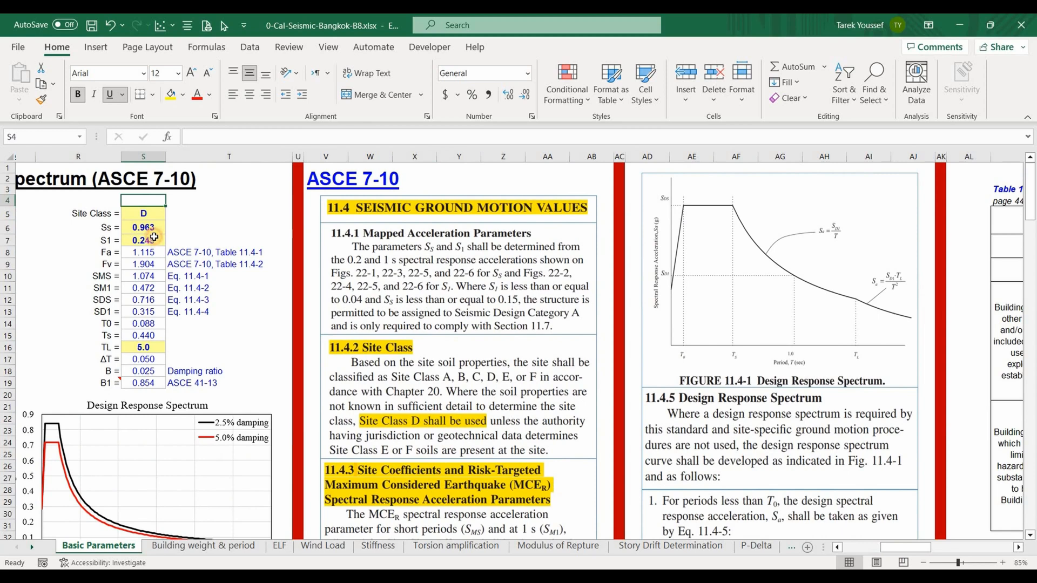
click(201, 240)
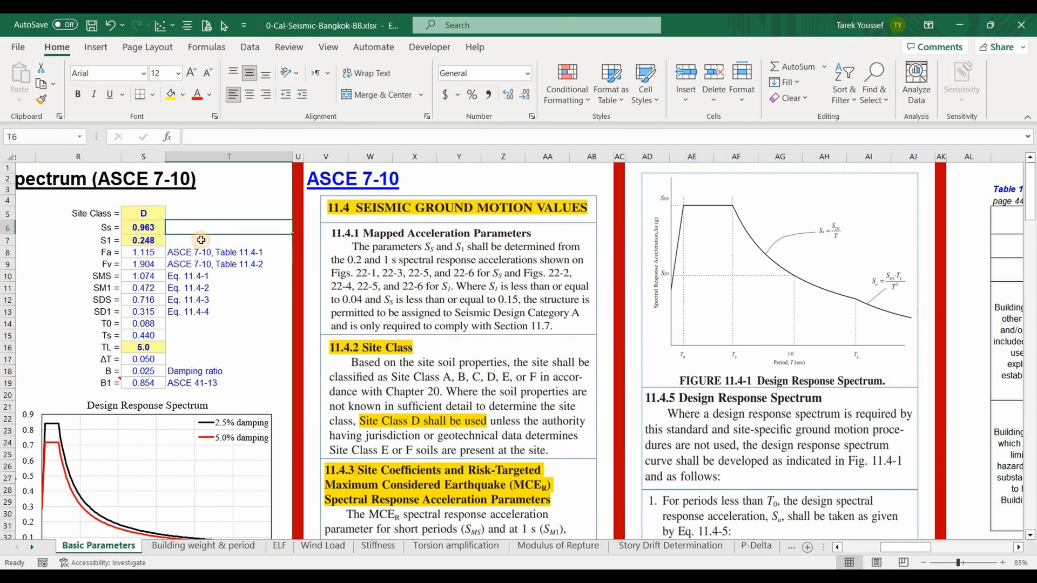
scroll(down, 3)
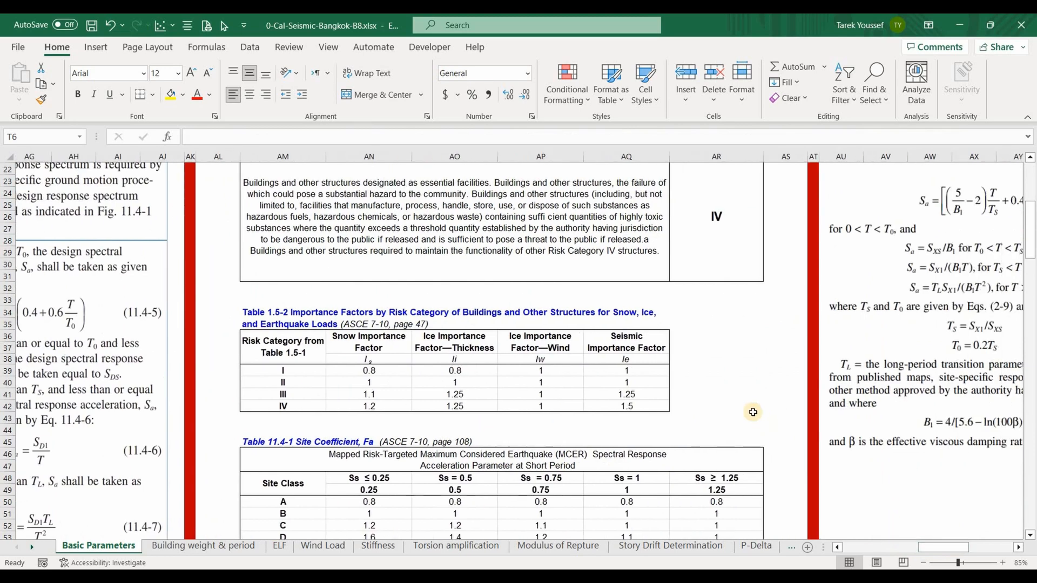
scroll(down, 3)
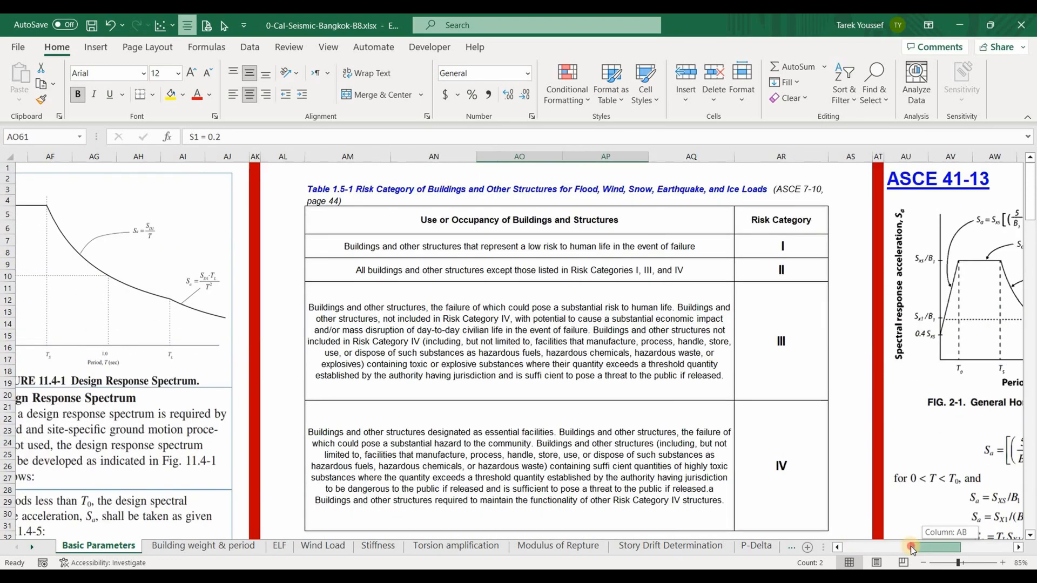
scroll(left, 3)
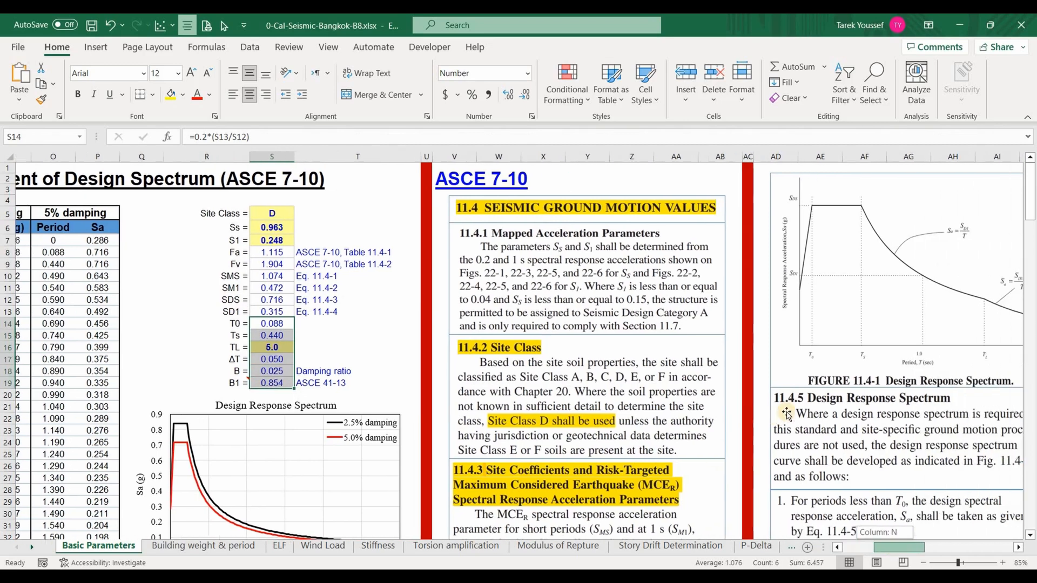
scroll(down, 3)
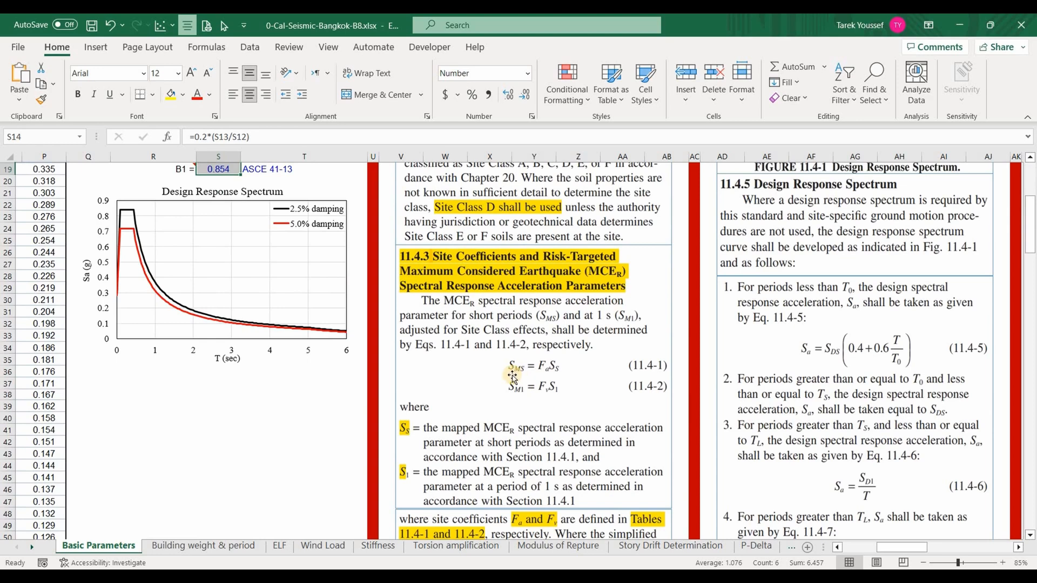
mouse_move(532, 367)
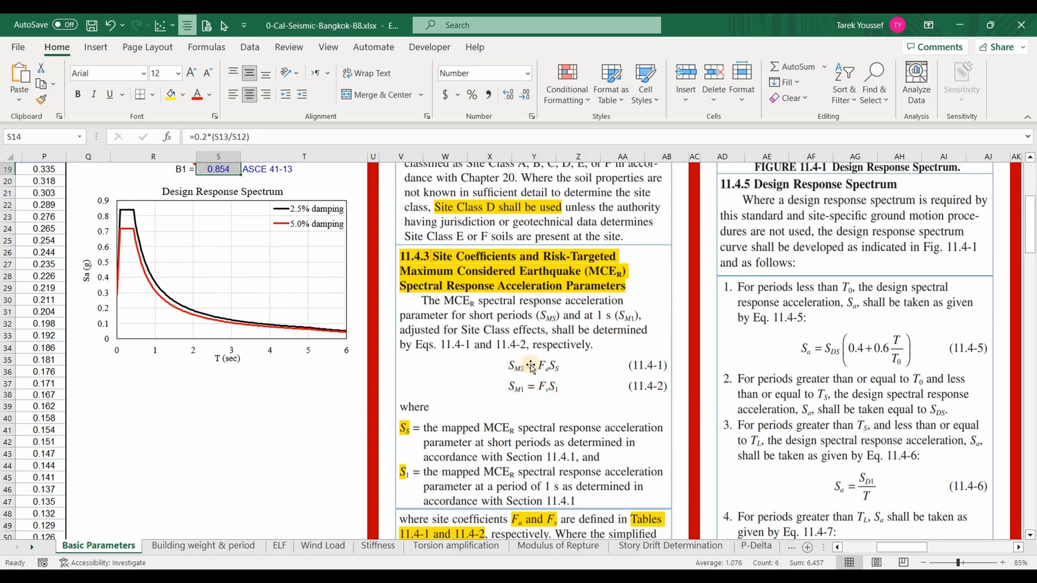
mouse_move(587, 385)
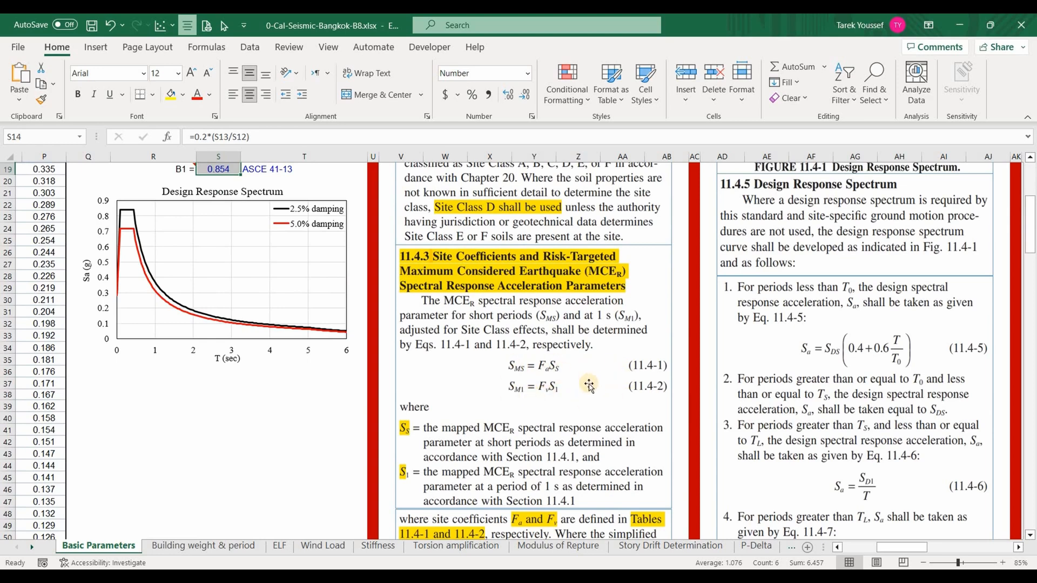
scroll(down, 3)
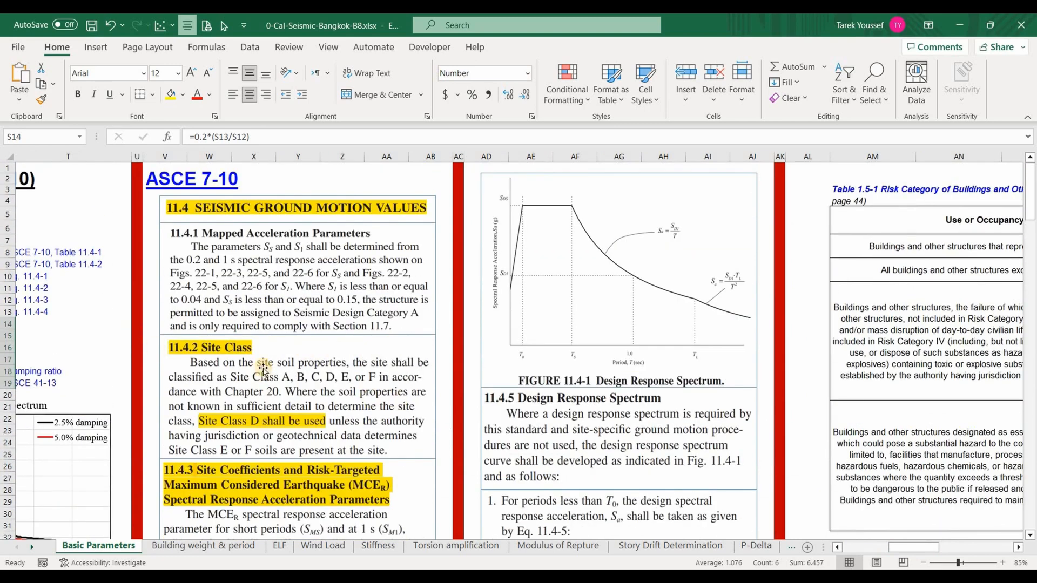
mouse_move(503, 256)
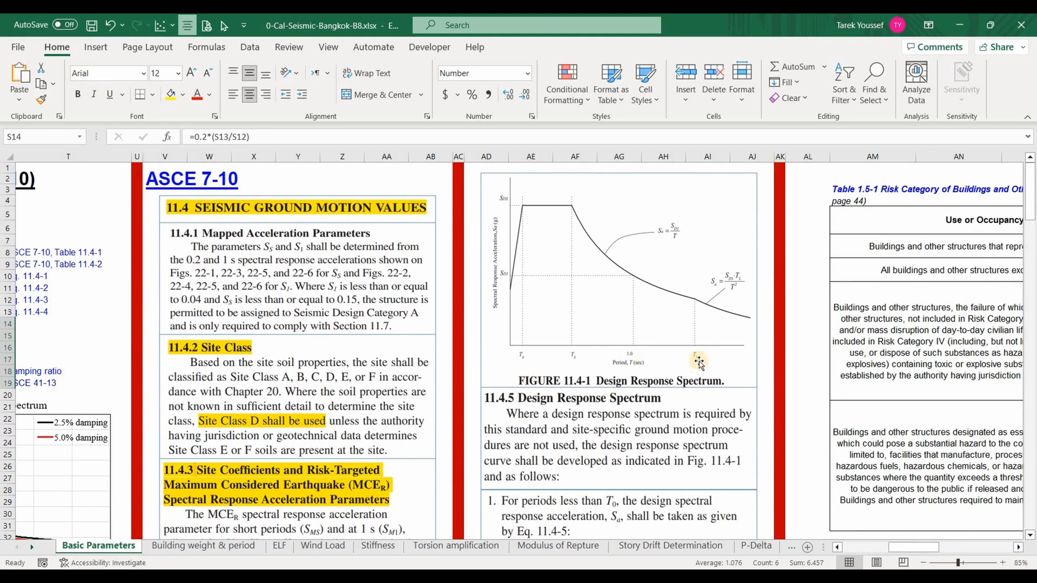
mouse_move(688, 361)
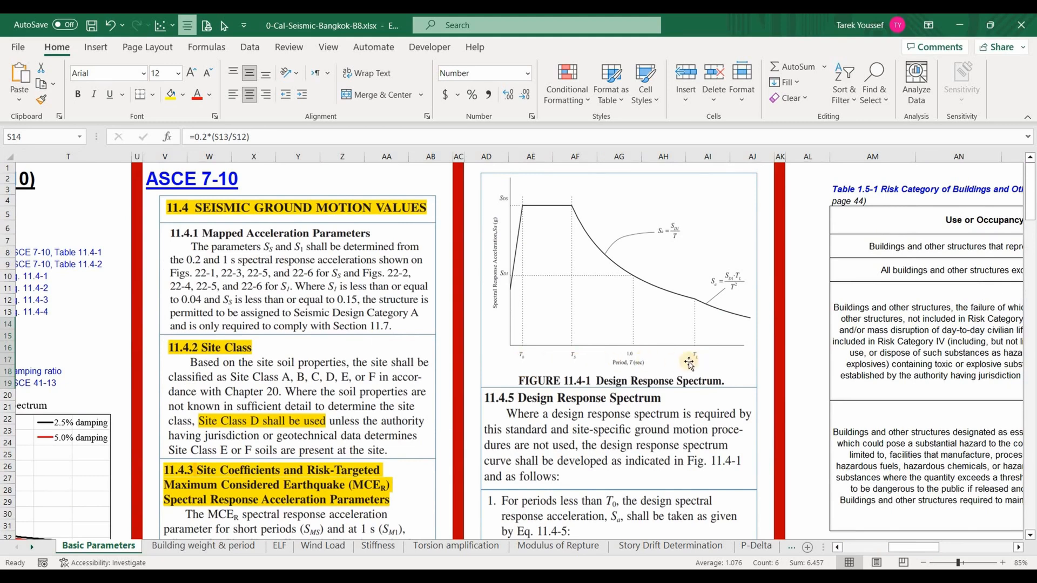
scroll(down, 3)
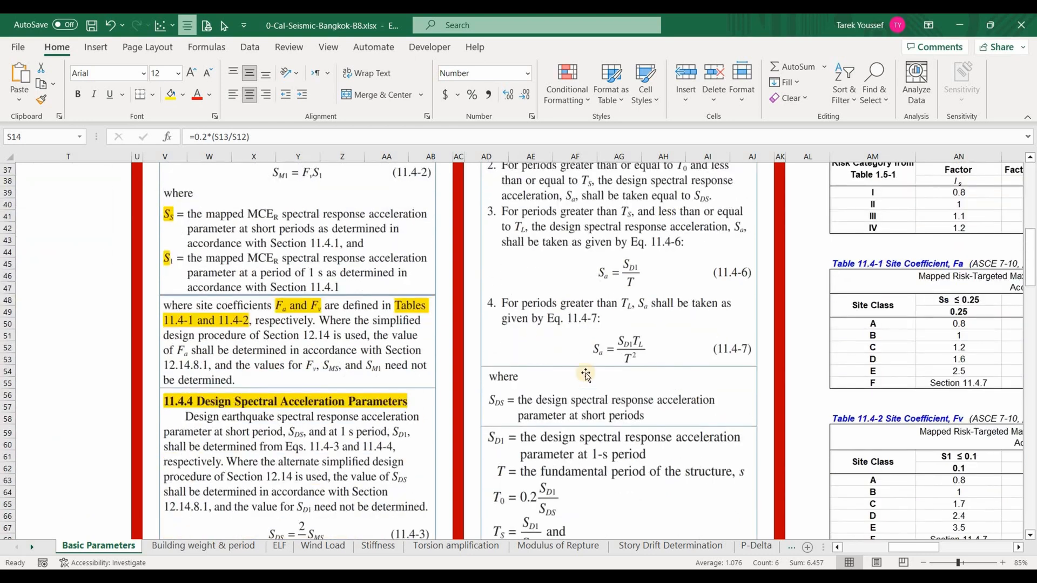
scroll(down, 3)
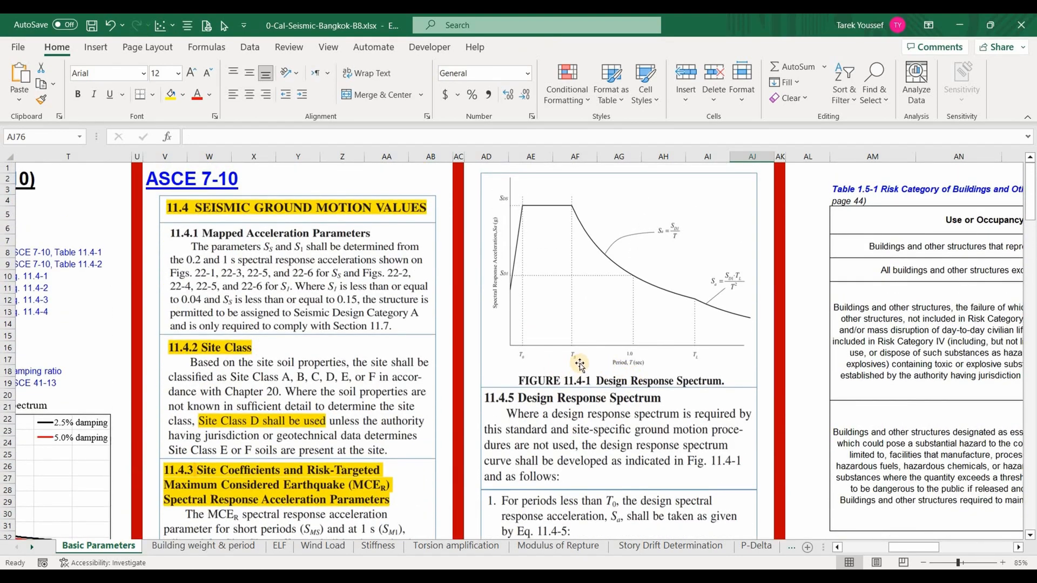
mouse_move(668, 245)
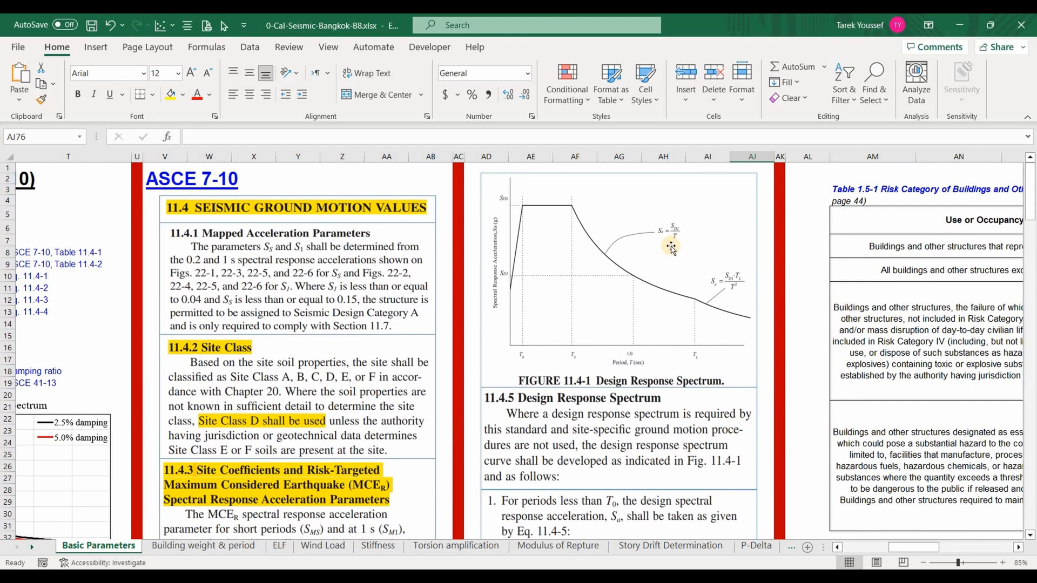
mouse_move(680, 234)
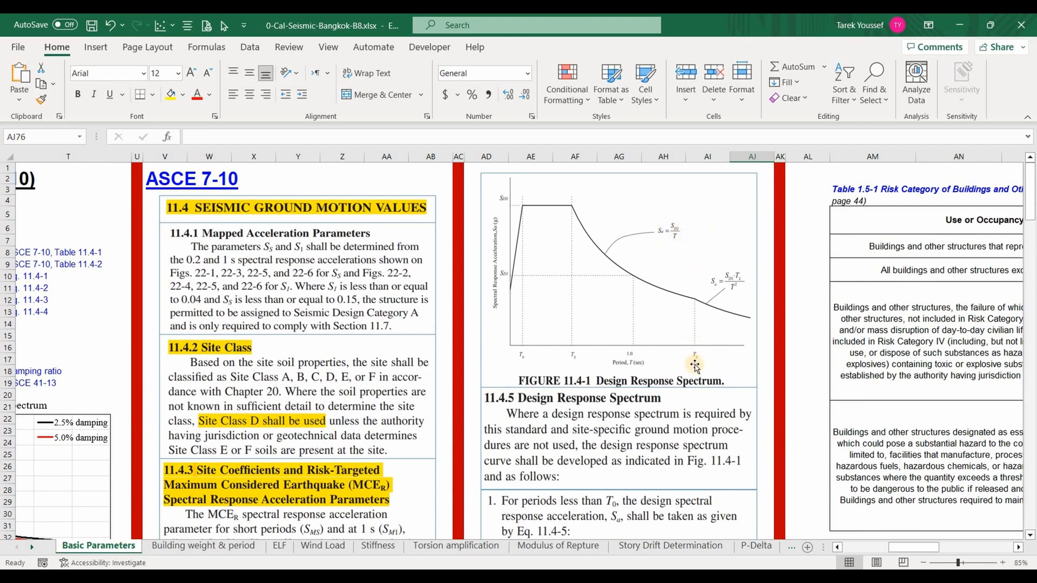
mouse_move(730, 281)
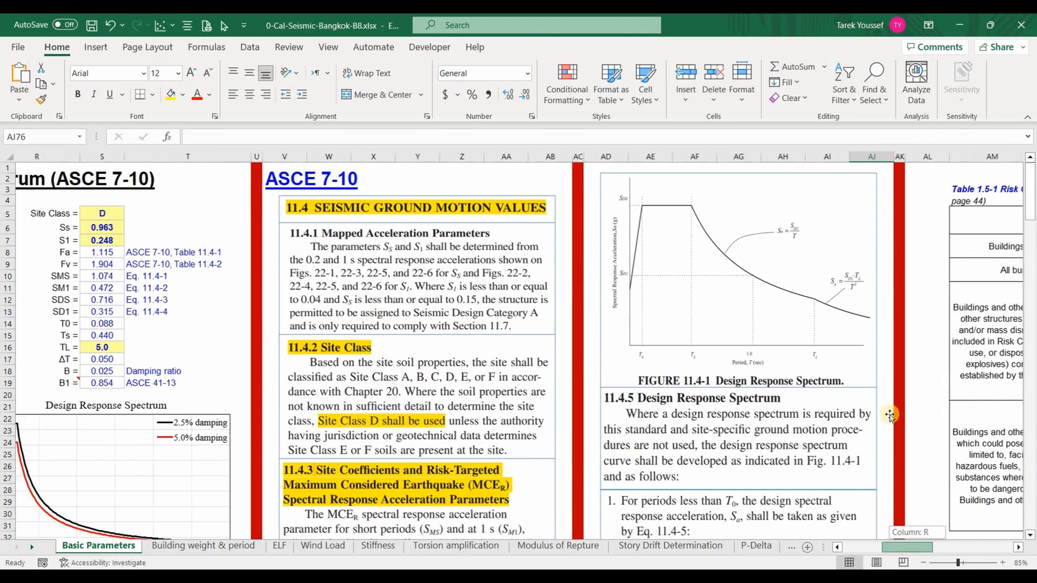
scroll(left, 3)
text(=0.4*S12)
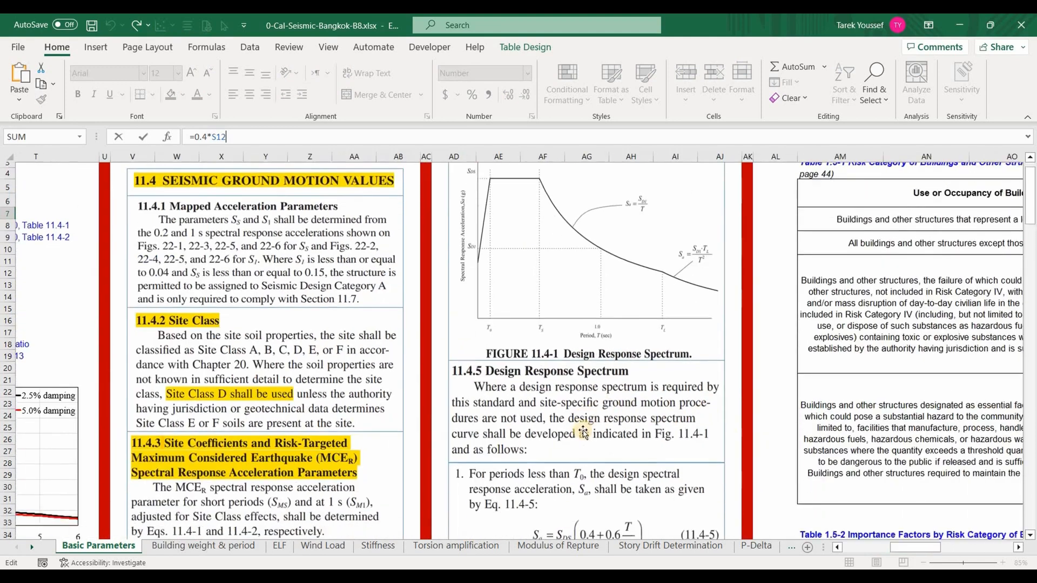
scroll(down, 3)
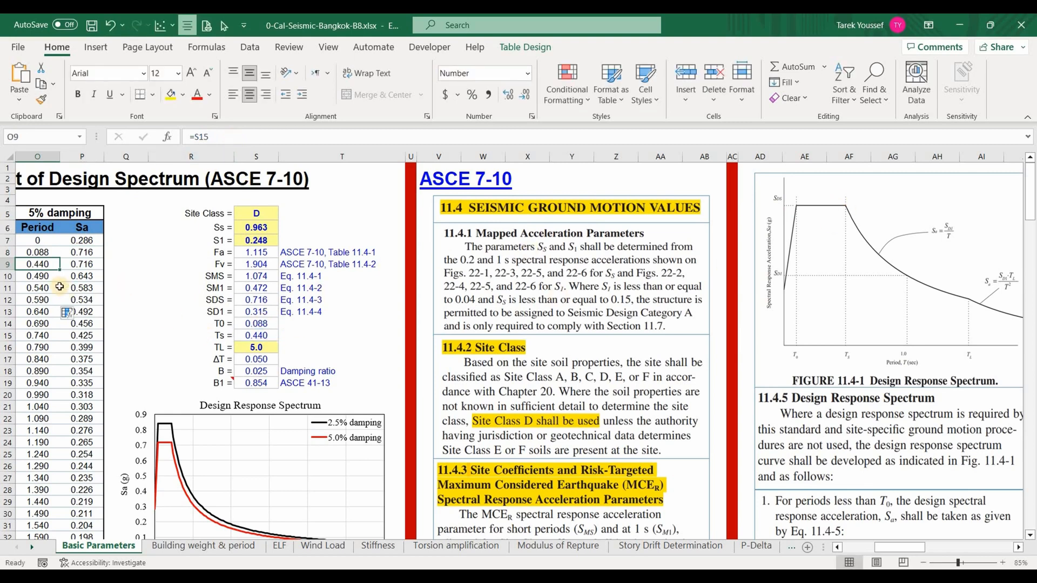
mouse_move(73, 277)
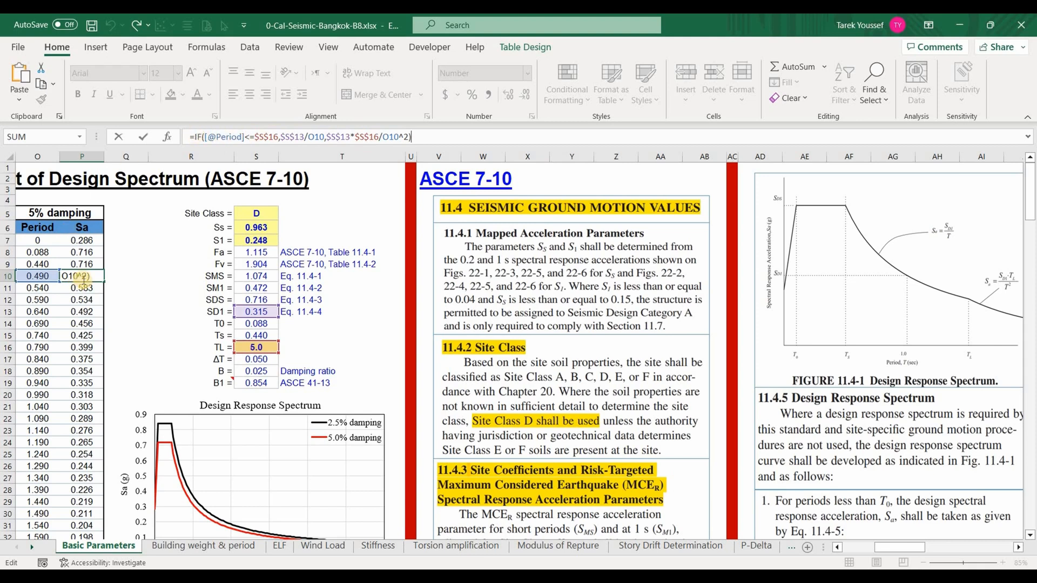
mouse_move(999, 268)
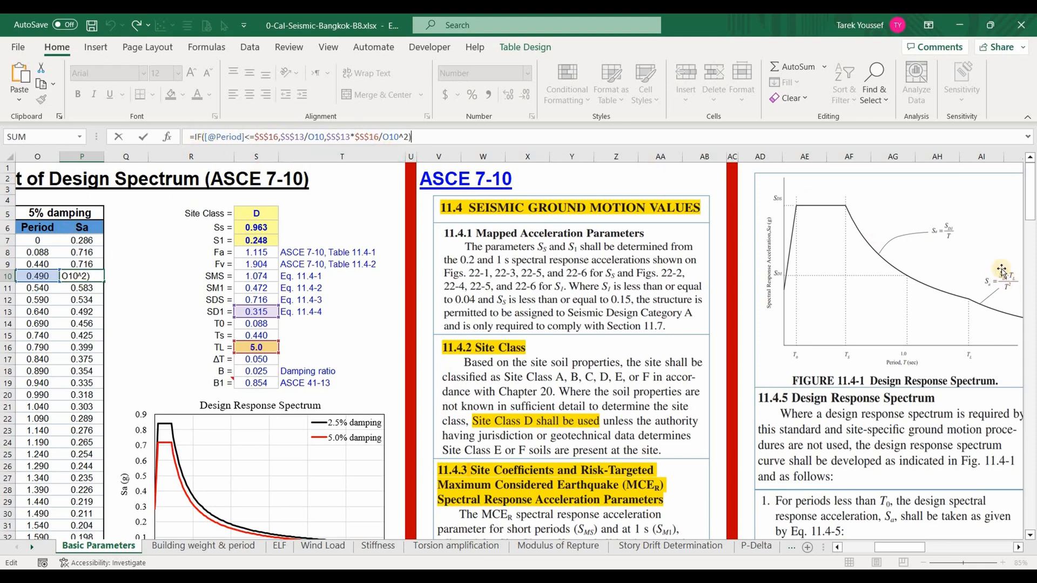
mouse_move(352, 370)
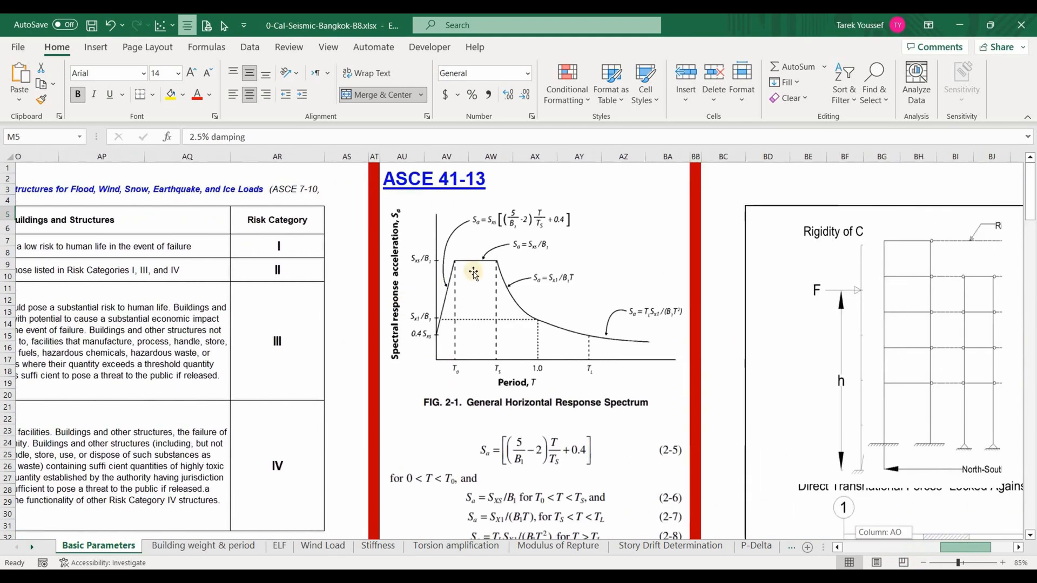
Step: Scroll down through the ASCE 41-13 equations to the damping coefficient B1 formula
scroll(down, 3)
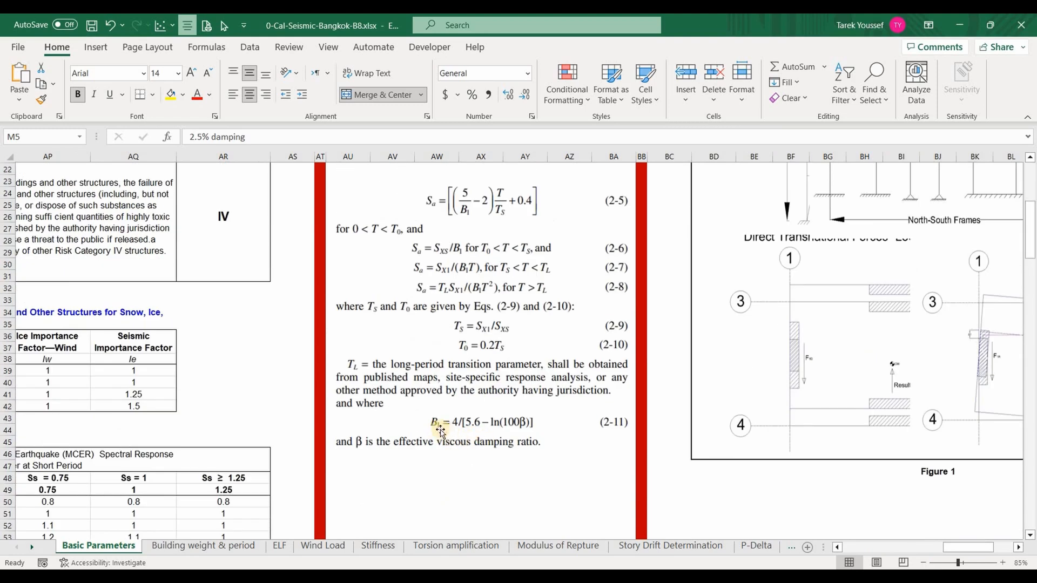
mouse_move(518, 431)
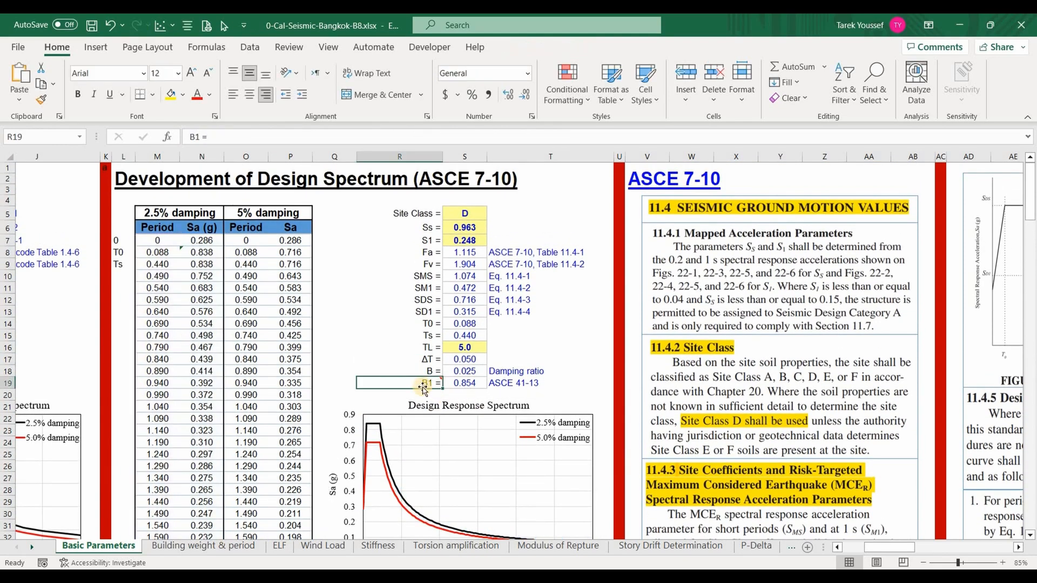
mouse_move(423, 389)
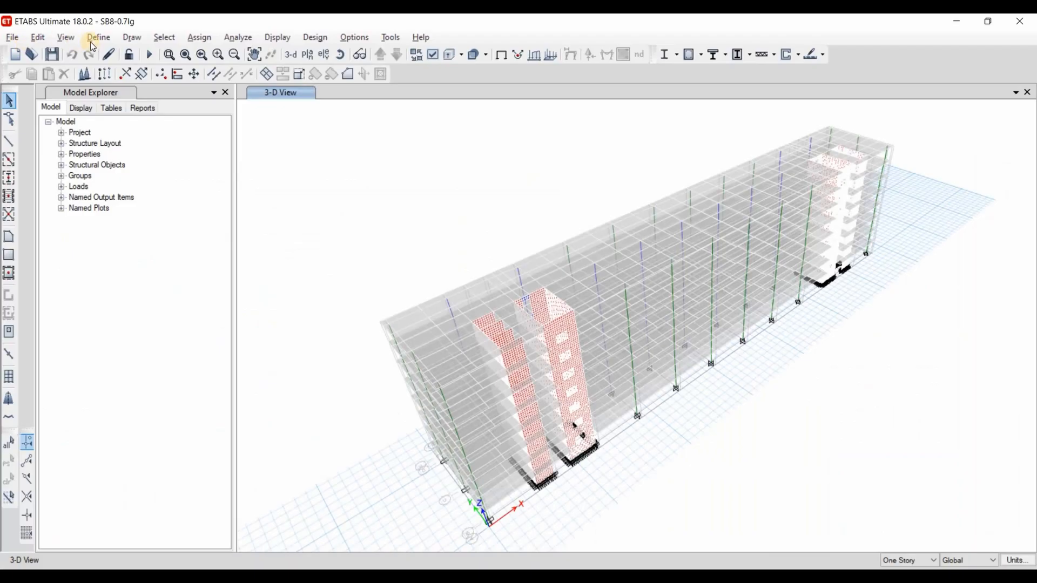
Step: Show the Bangkok-5% response spectrum function's user-defined period–value table and curve via Define > Functions
click(98, 37)
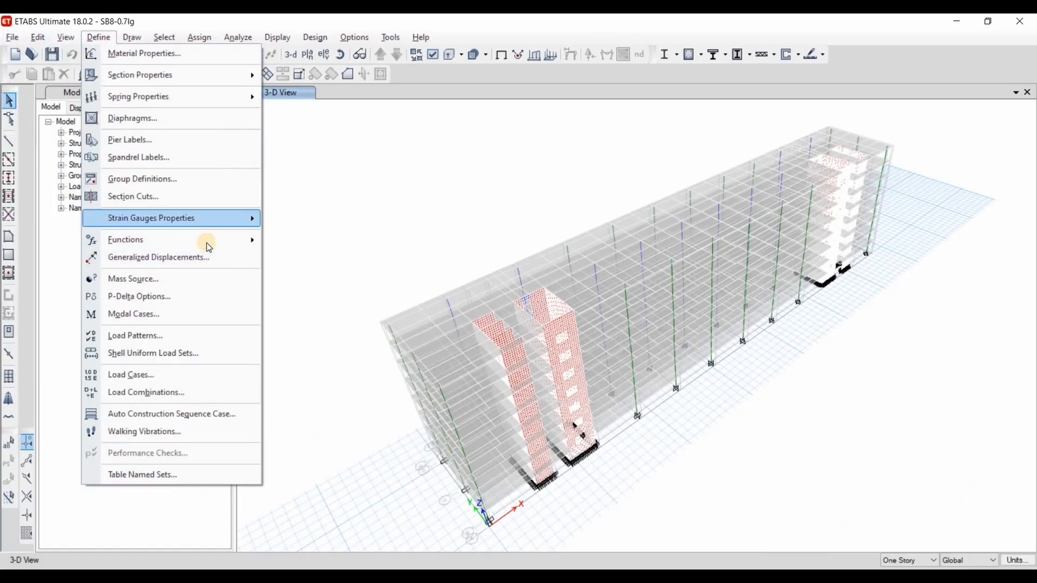
click(342, 199)
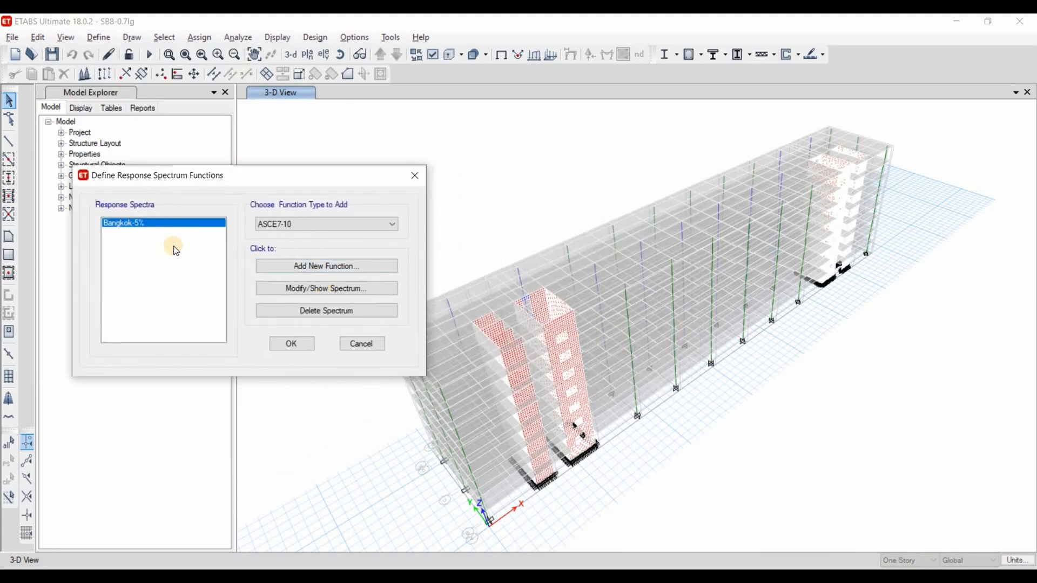
click(326, 288)
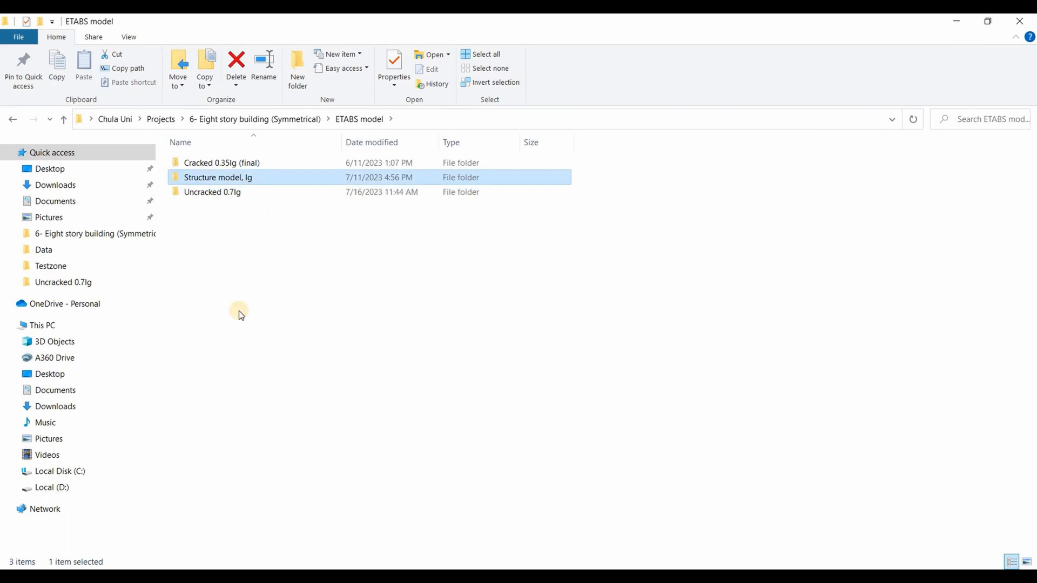
double_click(212, 192)
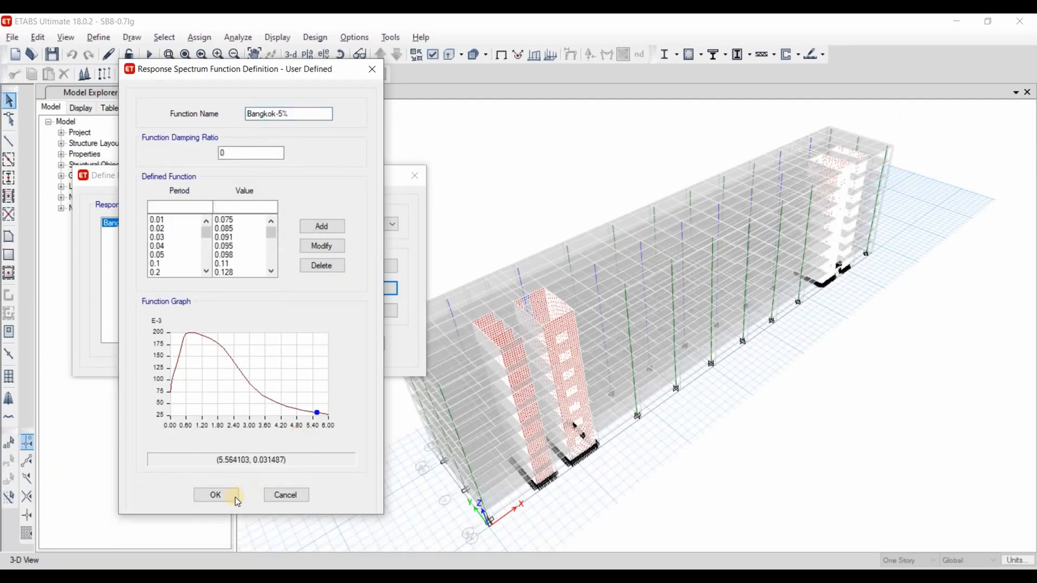
Step: Accept the Bangkok-5% spectrum definition and close the functions list, returning to the 3D model
click(215, 494)
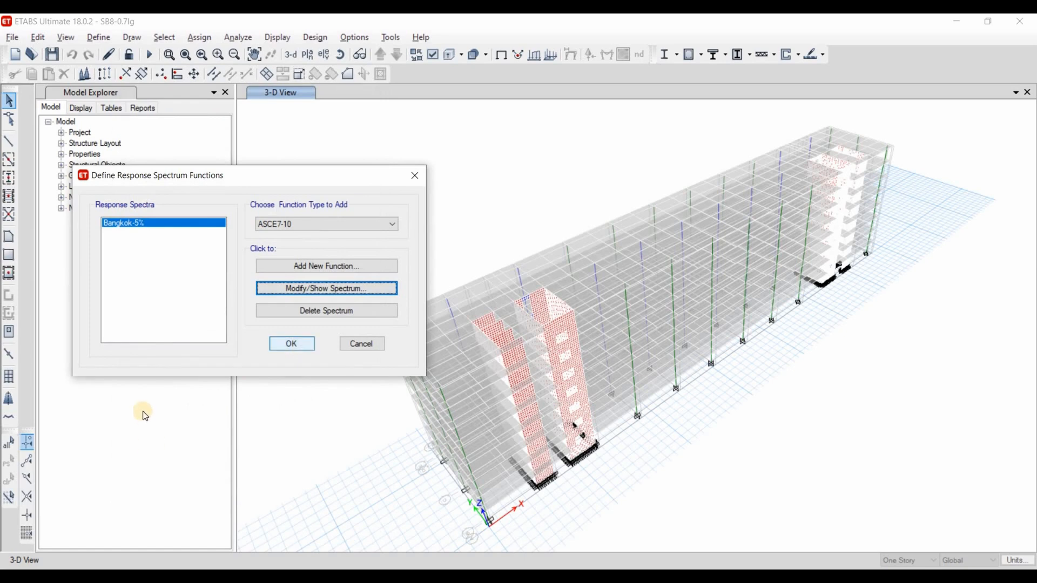
click(292, 344)
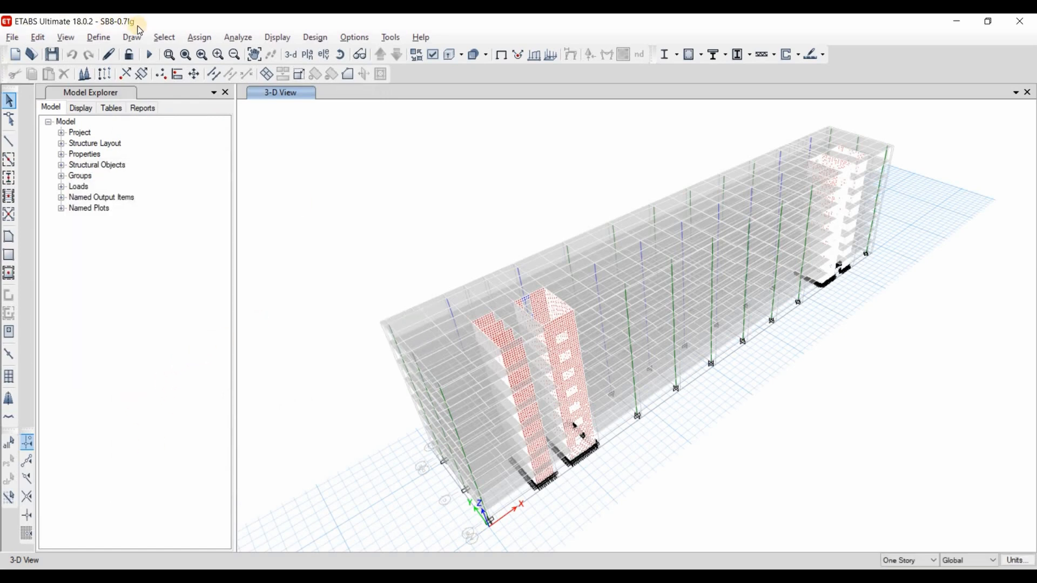
mouse_move(229, 197)
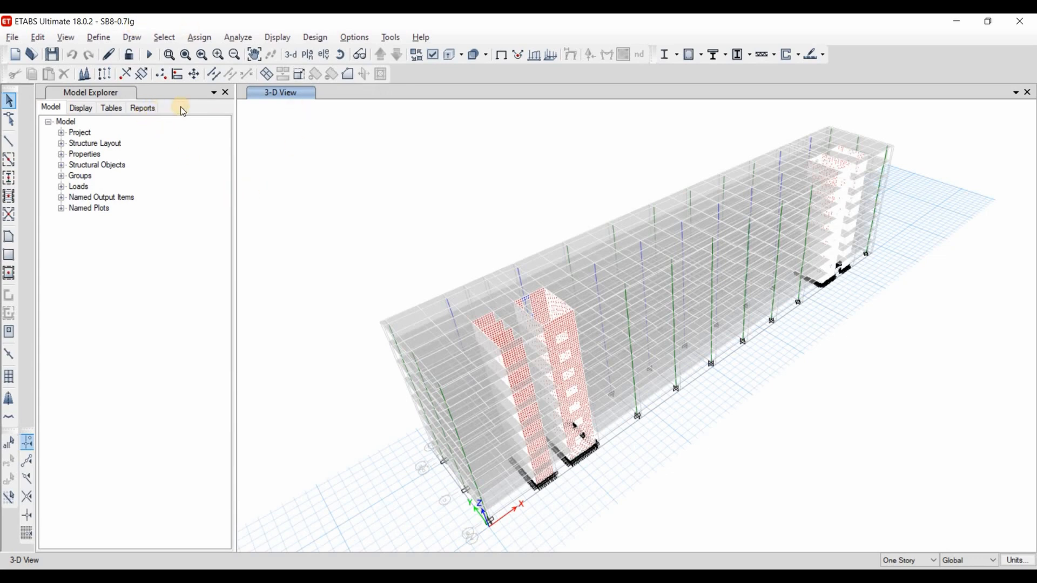
mouse_move(197, 110)
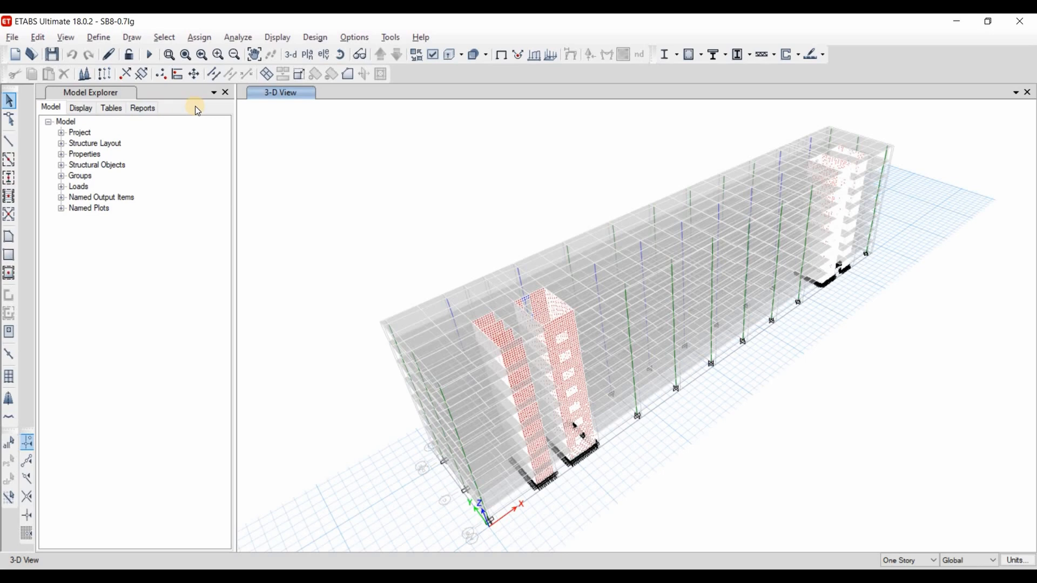